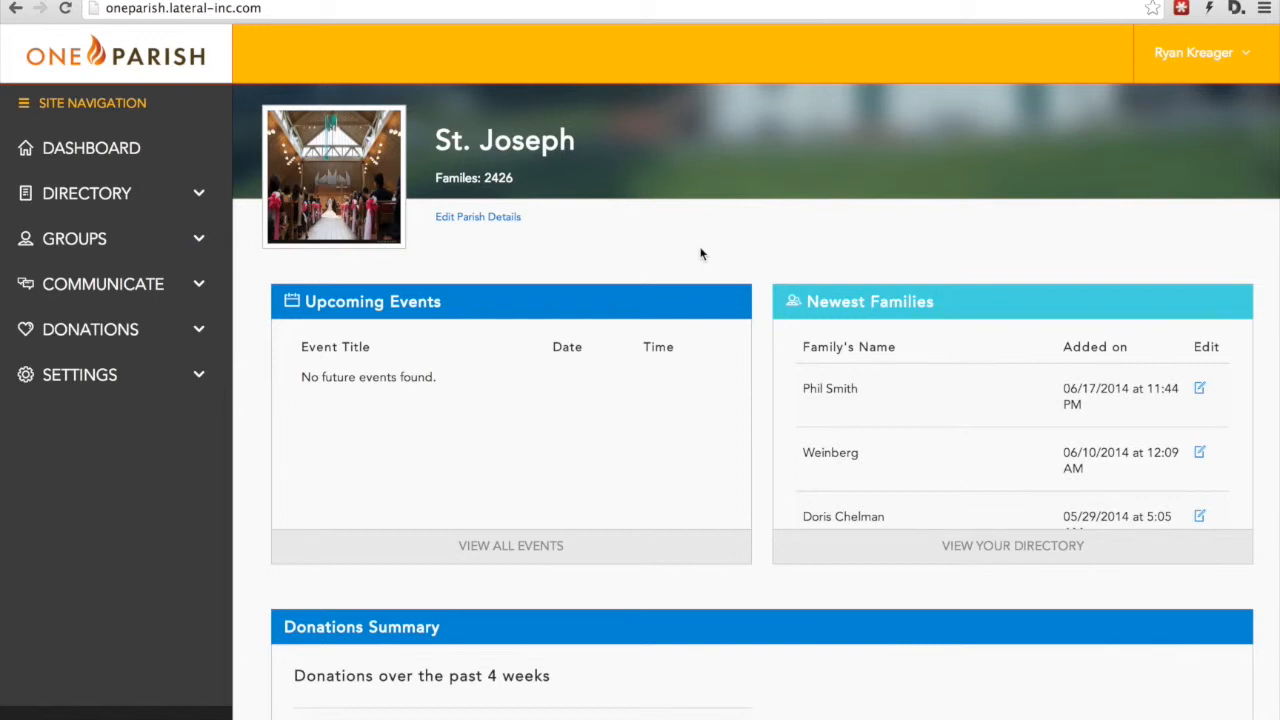
mouse_move(228, 342)
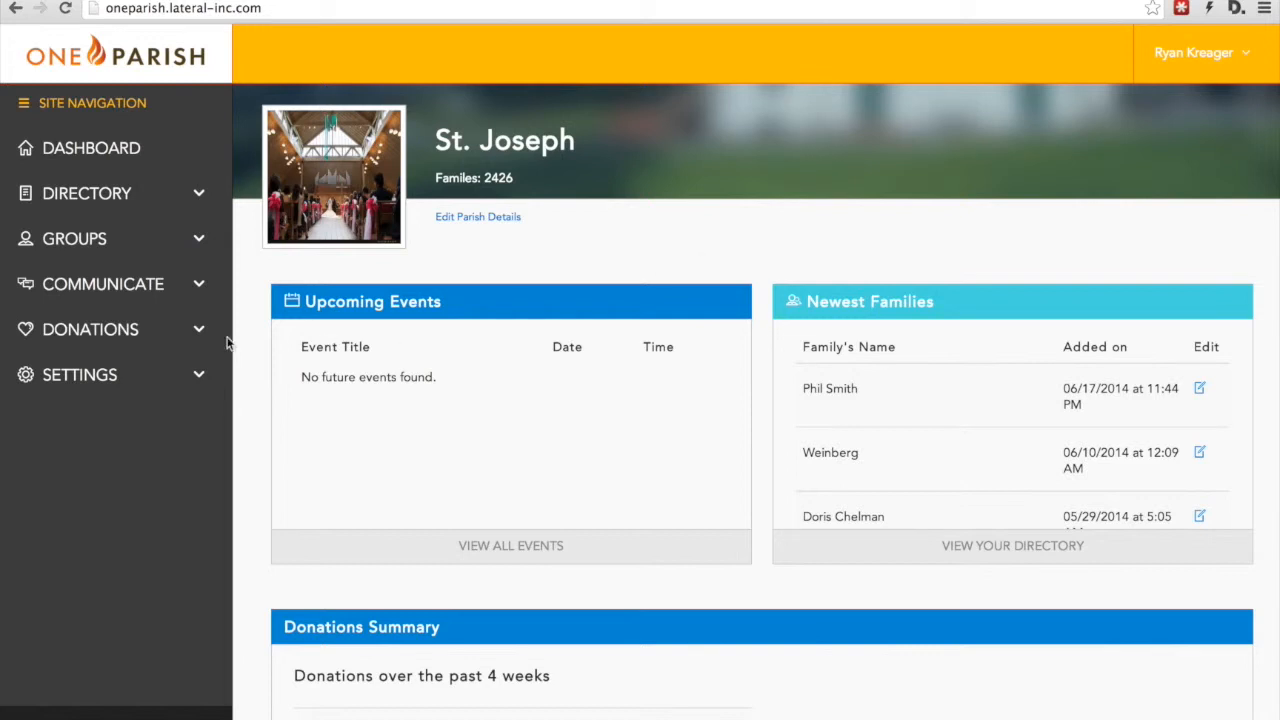
mouse_move(92, 328)
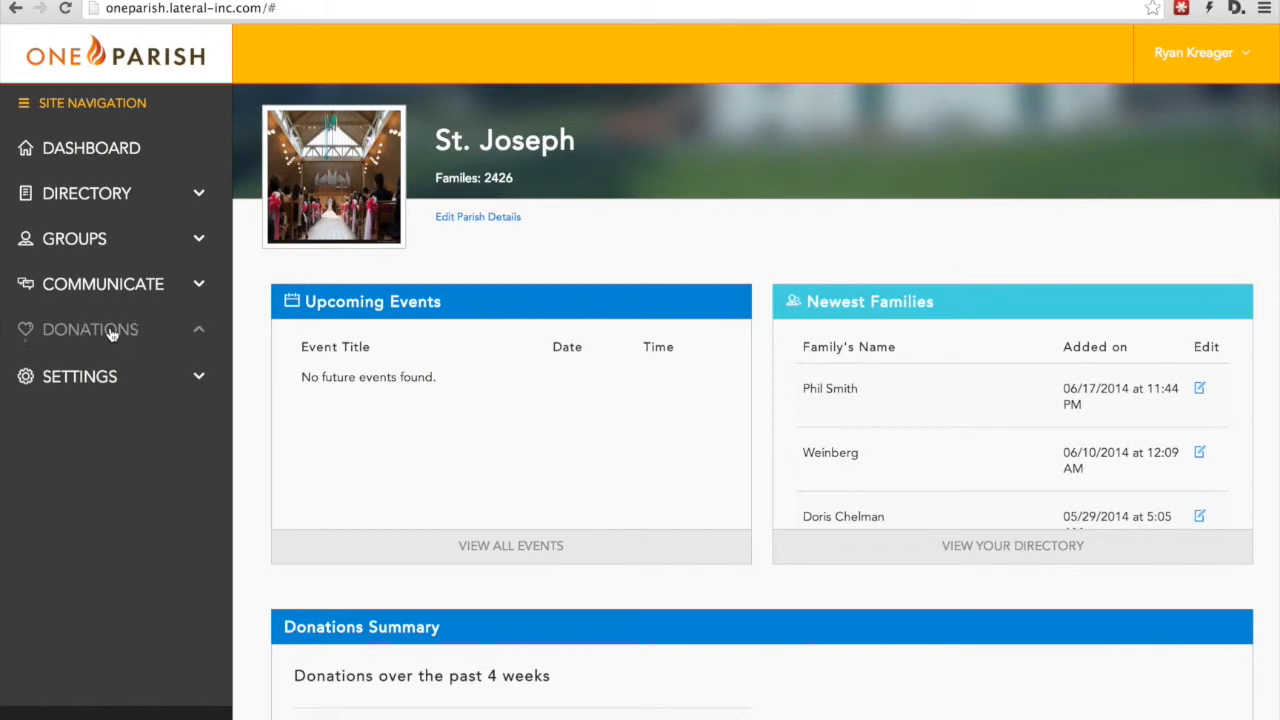
Step: Expand the Donations section of the sidebar to show its submenu pages
click(90, 328)
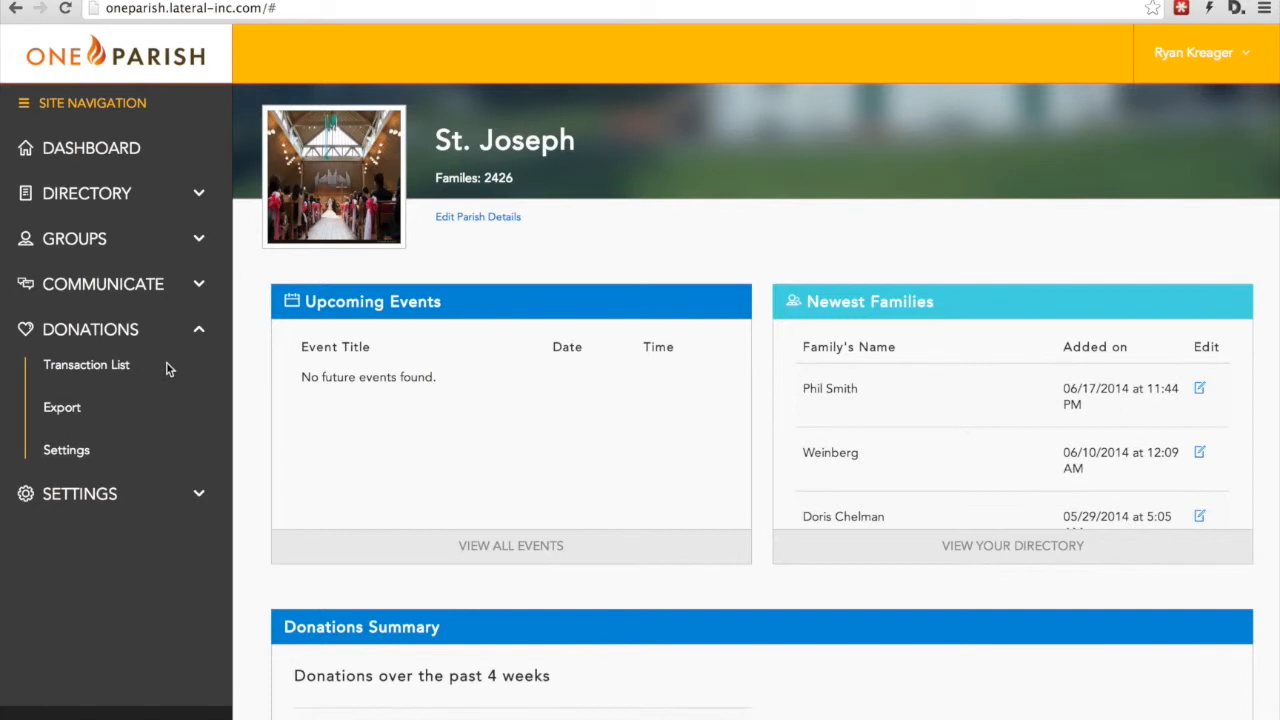
mouse_move(116, 420)
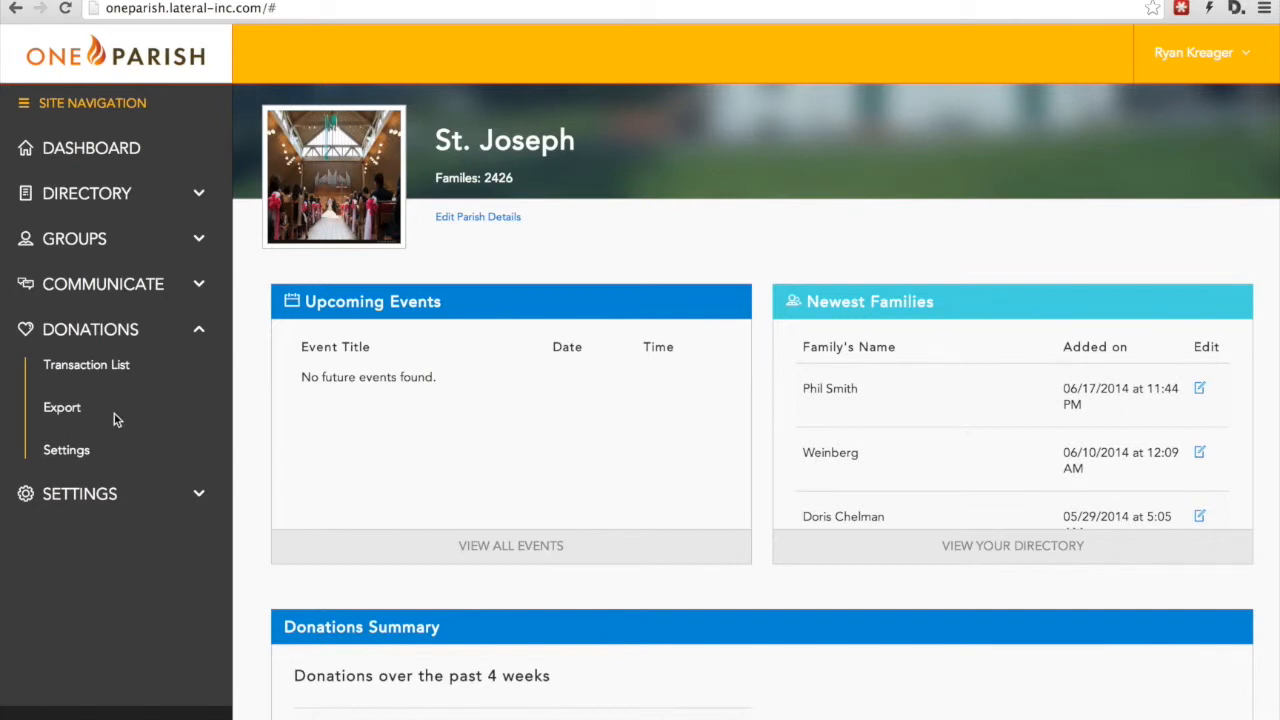
mouse_move(122, 458)
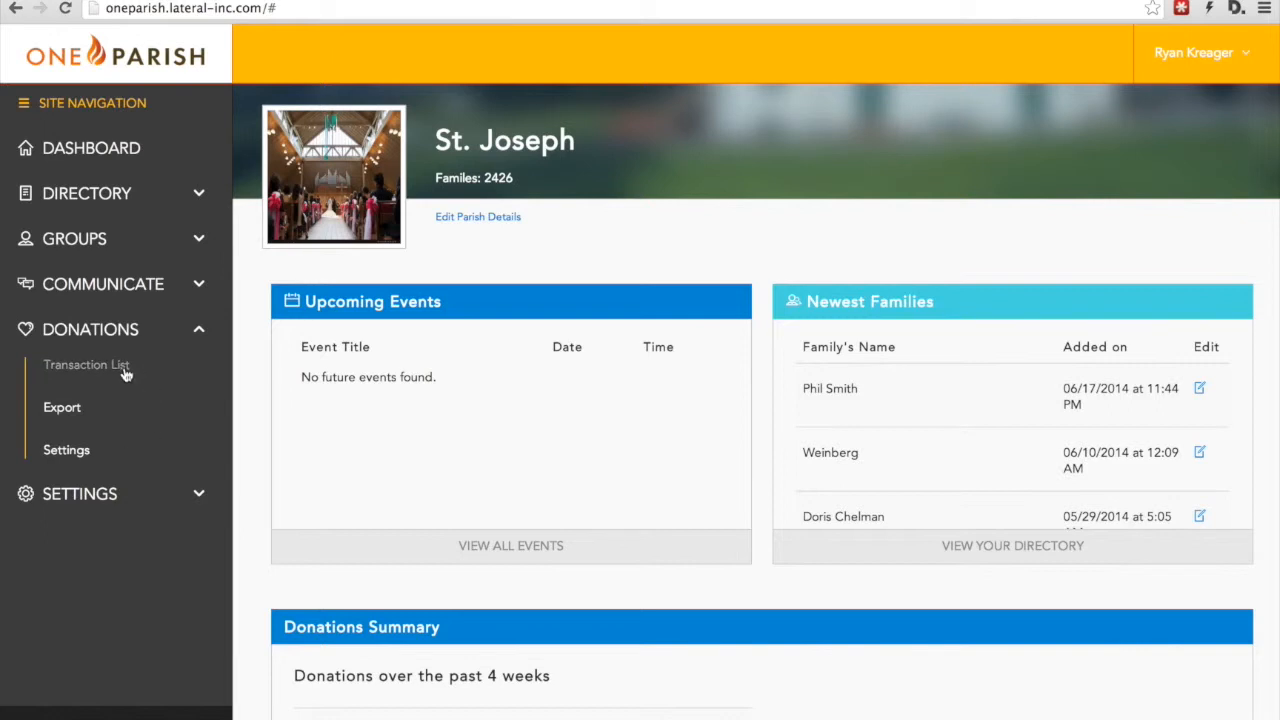
Step: Show the donations Transaction List with its $50.00 Sunday Offering entry
click(86, 364)
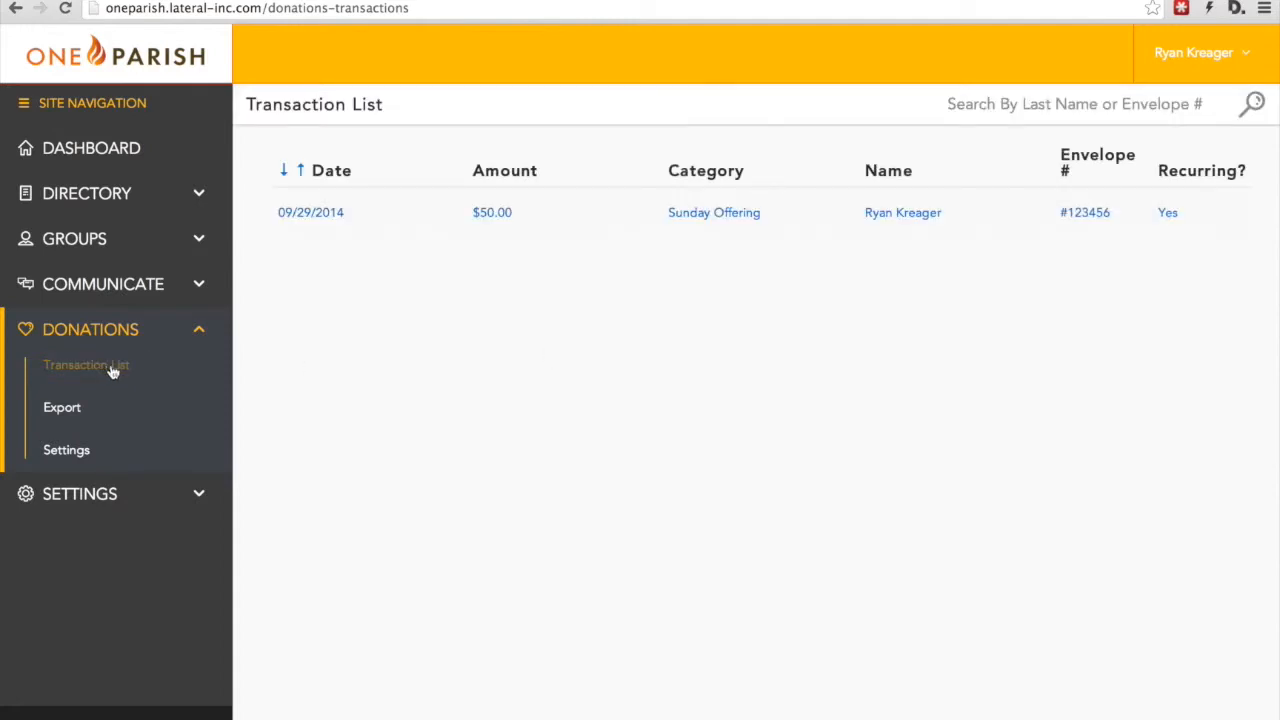
mouse_move(676, 368)
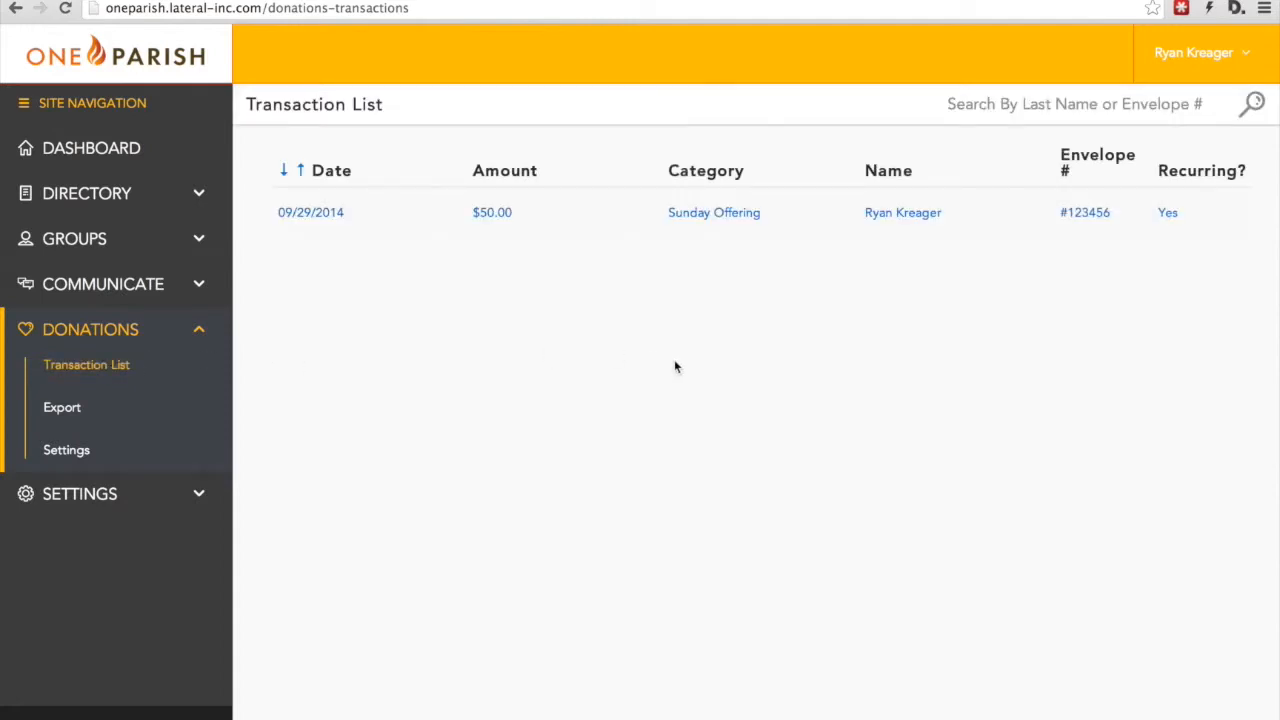
mouse_move(382, 280)
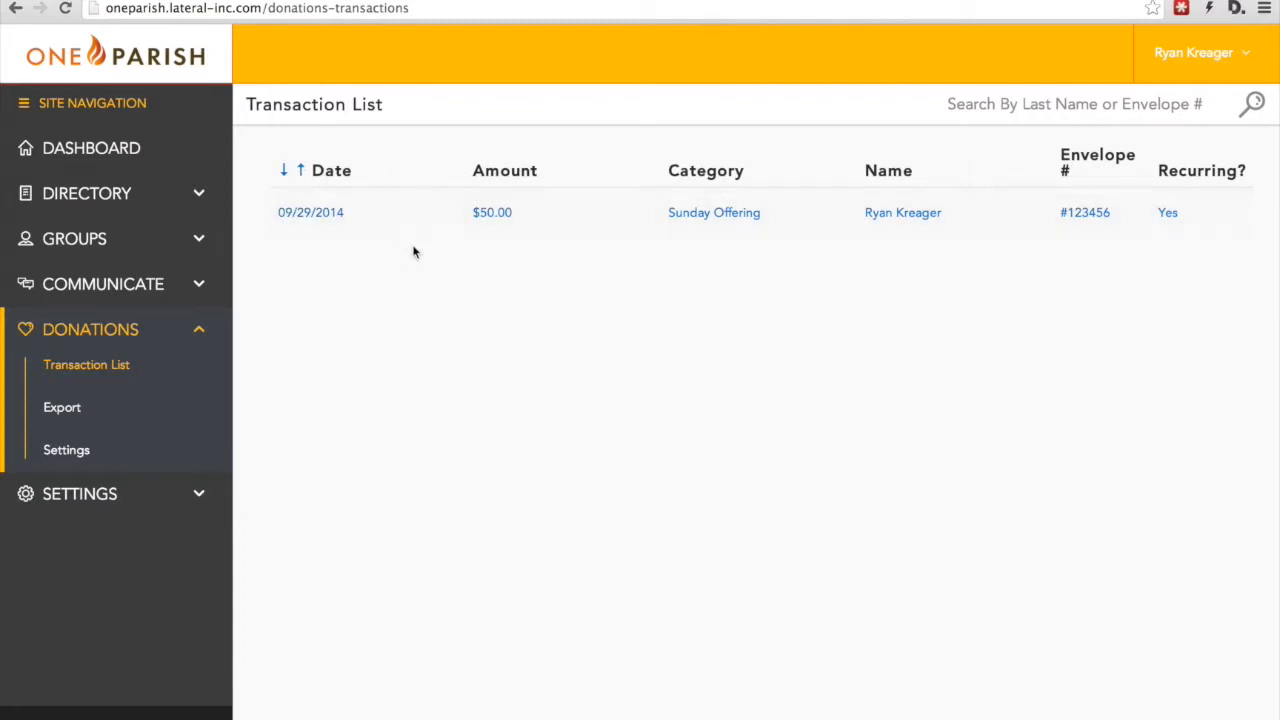
mouse_move(540, 274)
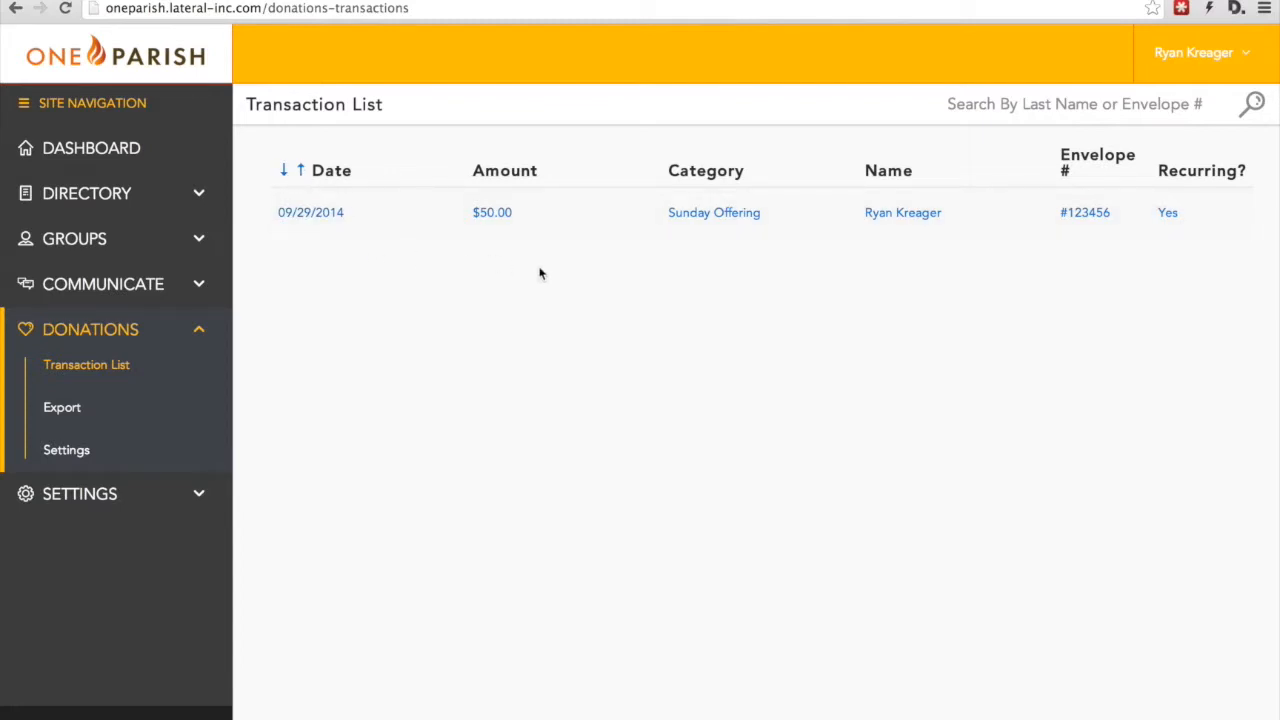
mouse_move(730, 266)
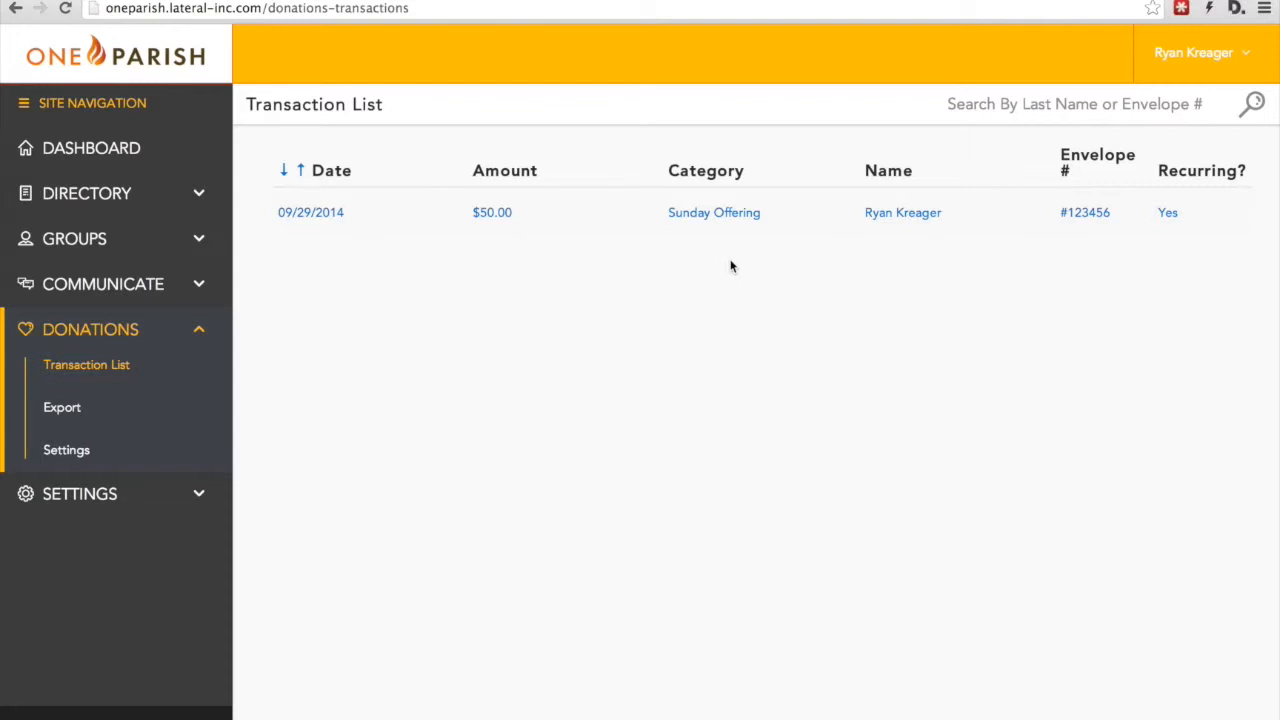
mouse_move(1084, 244)
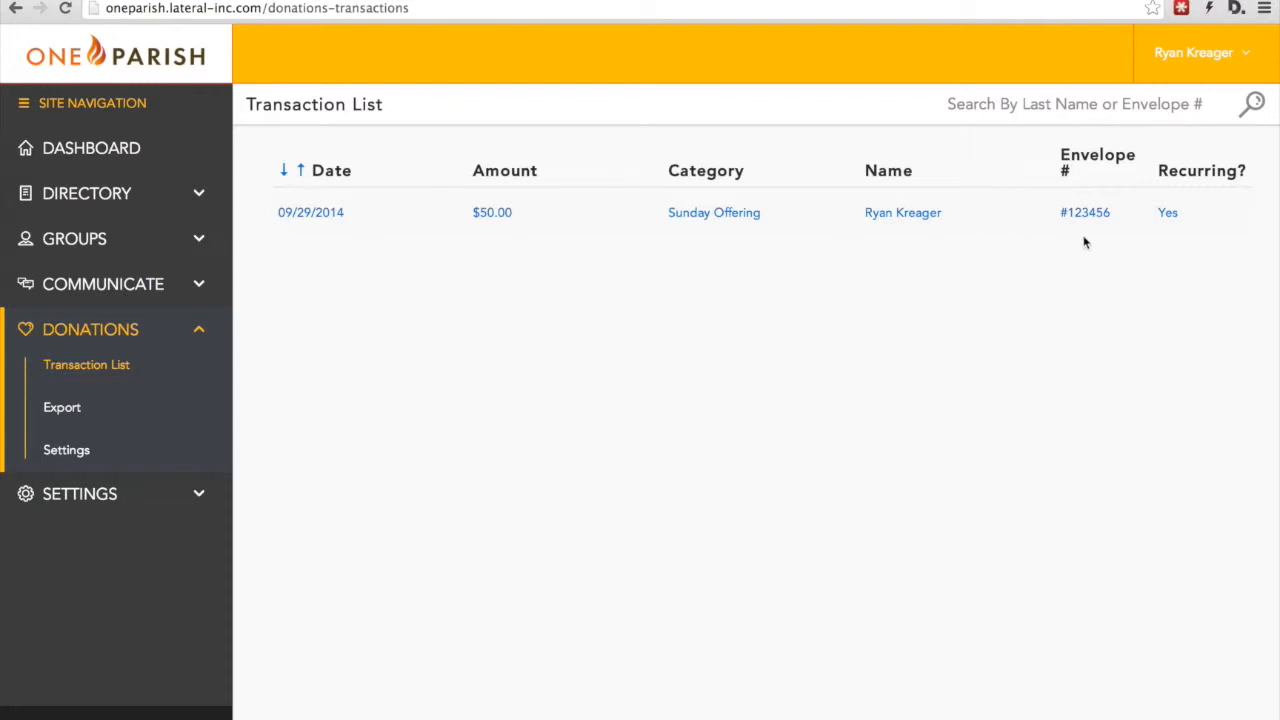
mouse_move(1176, 236)
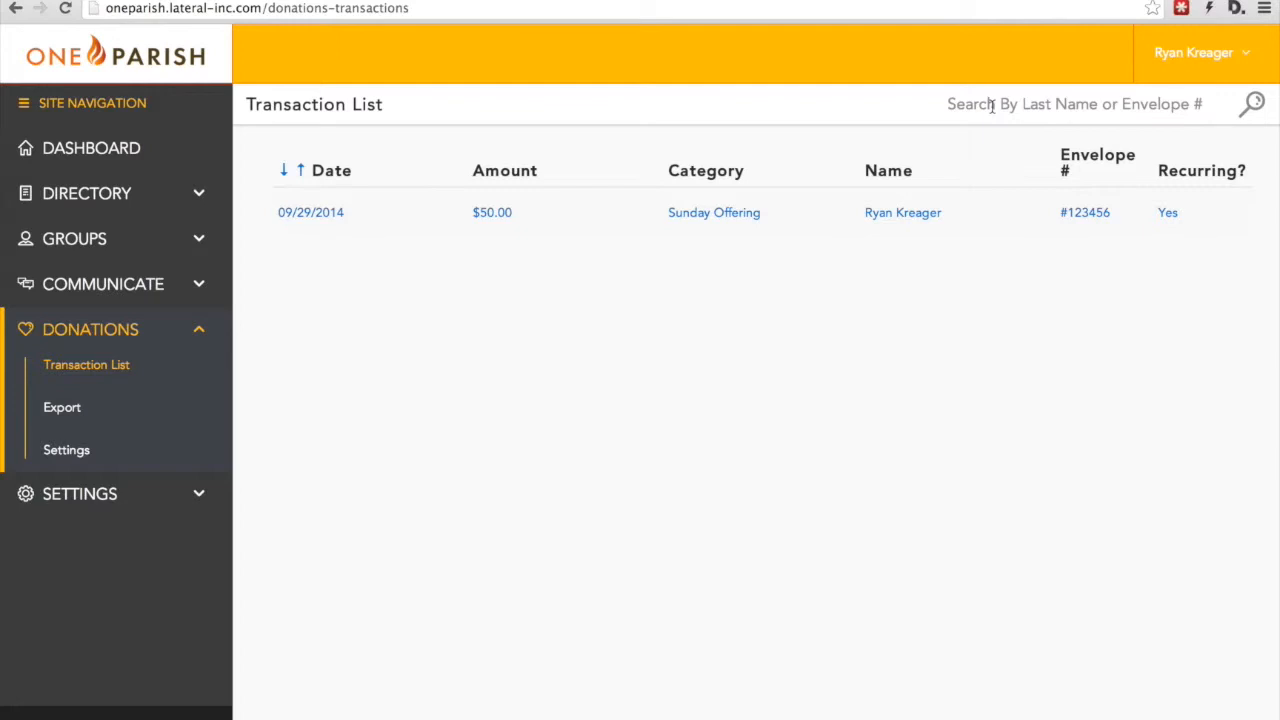
mouse_move(88, 414)
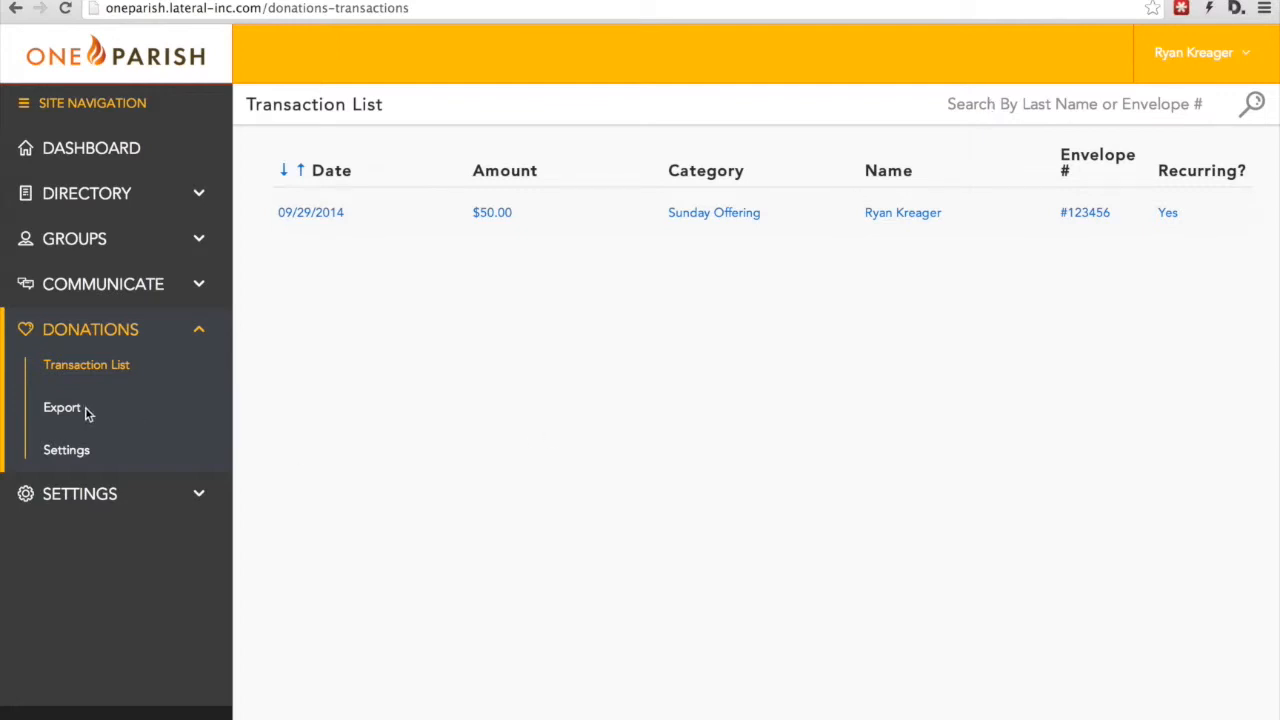
Step: On the donations Export page, set the date range to 09/01/2014 through 09/29/2014
click(62, 408)
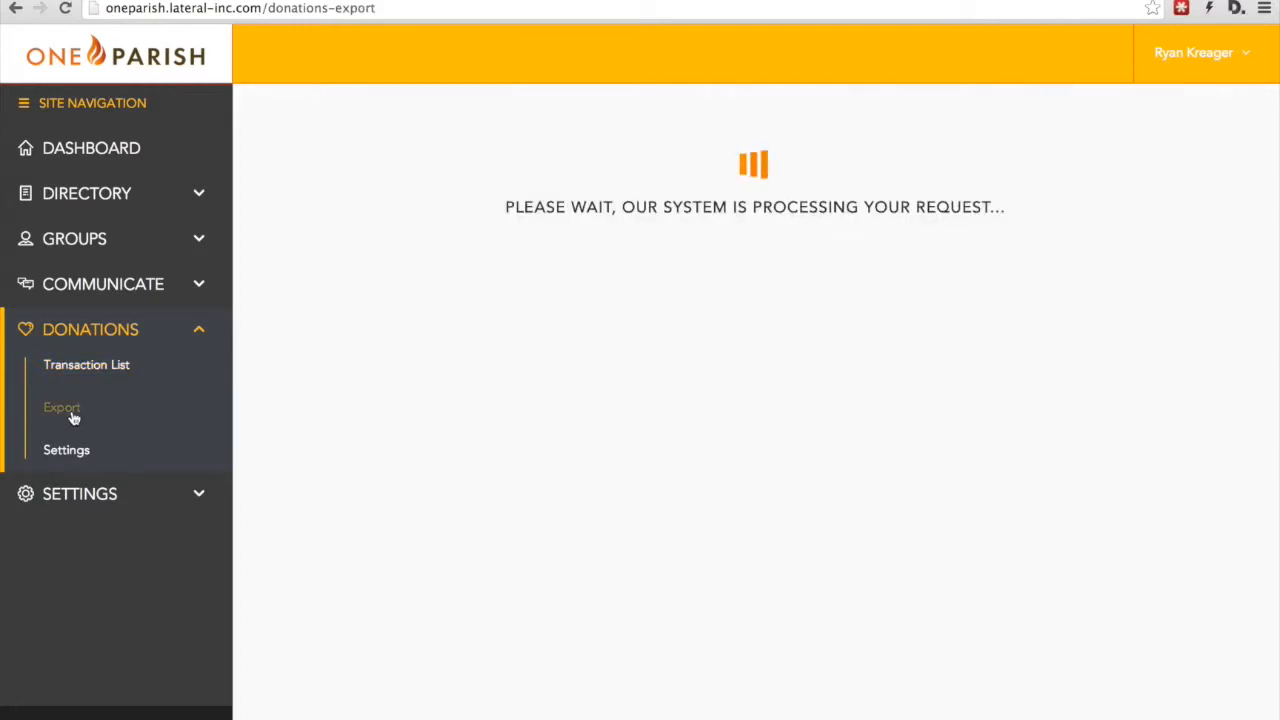
click(62, 408)
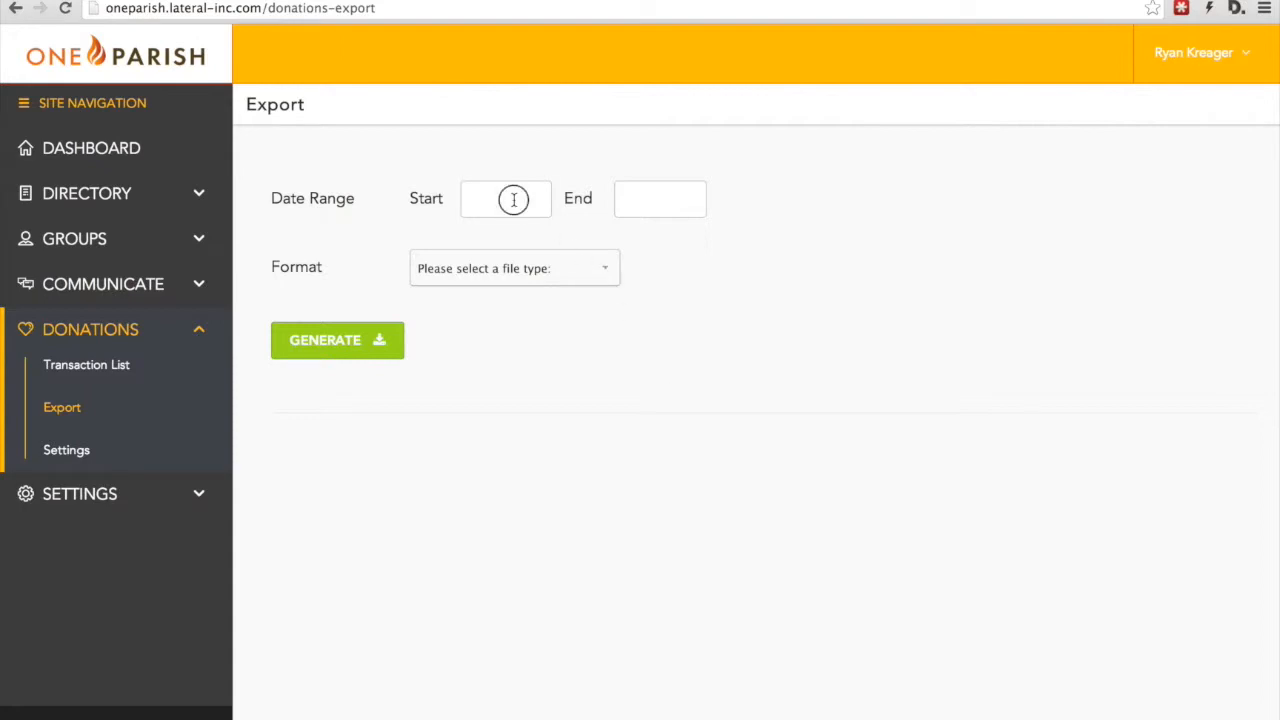
click(504, 198)
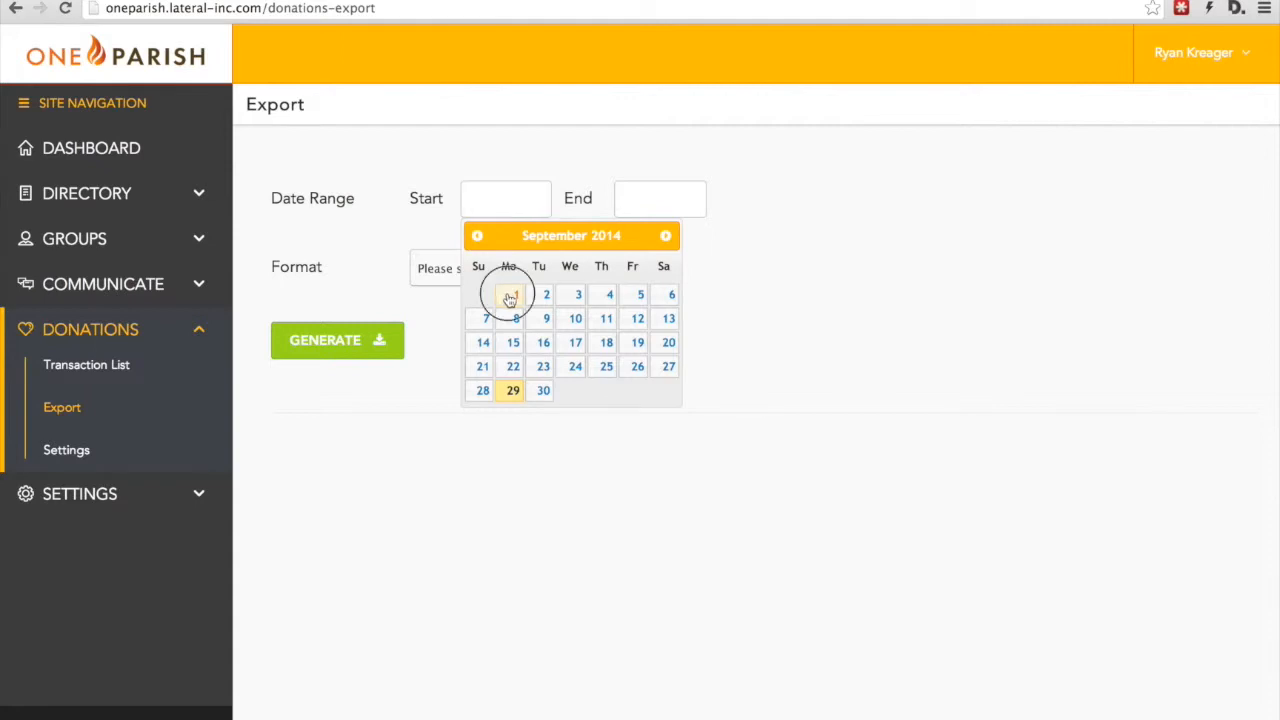
click(508, 294)
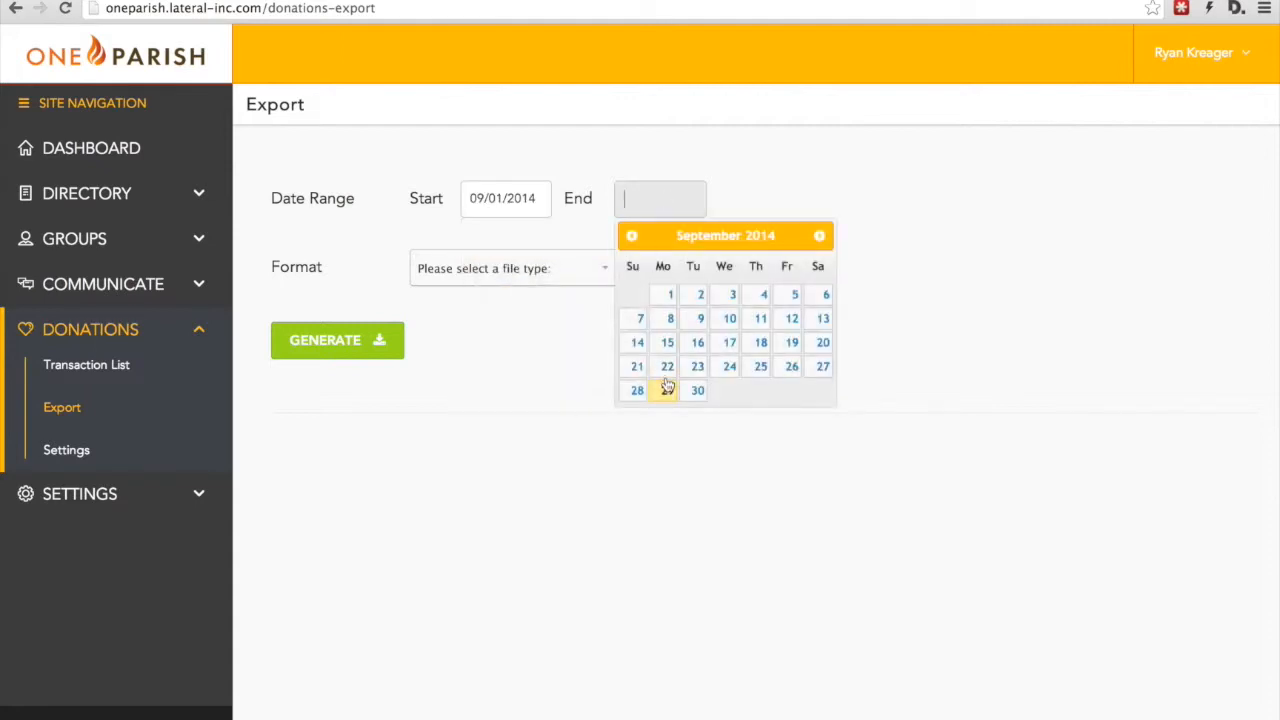
click(666, 390)
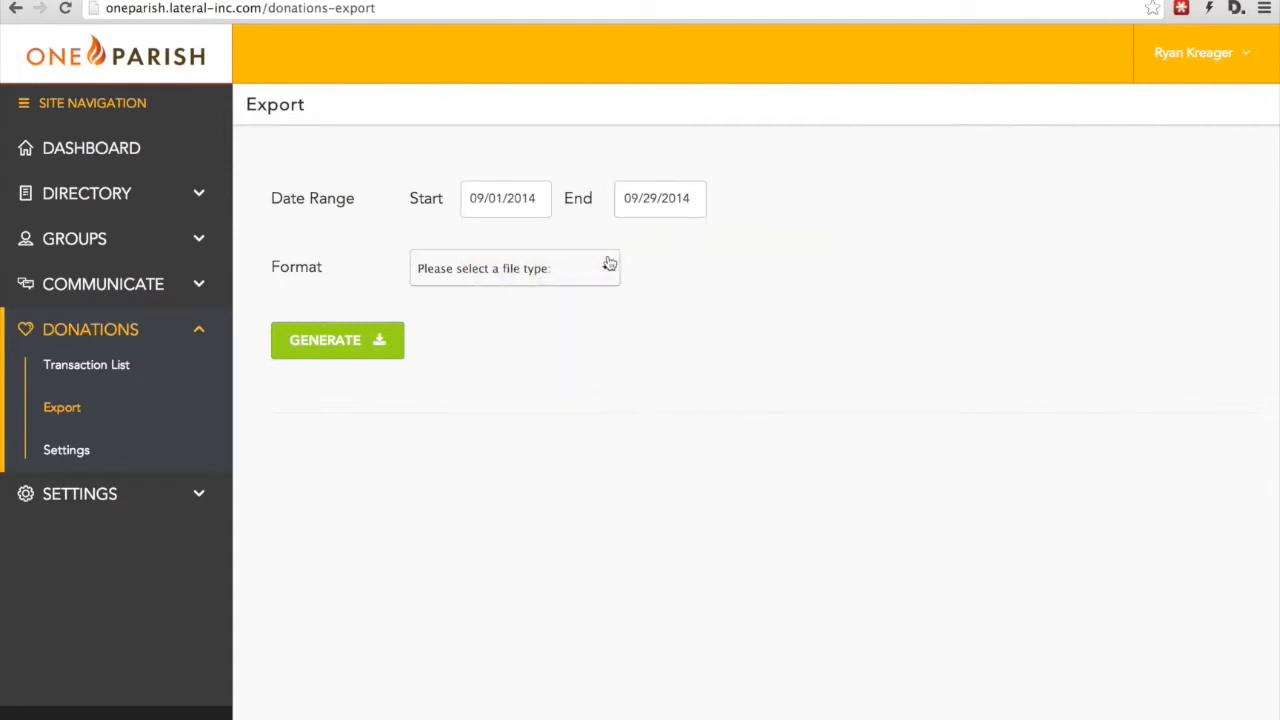
Step: Choose PDF as the export file format and generate the donations export
click(514, 268)
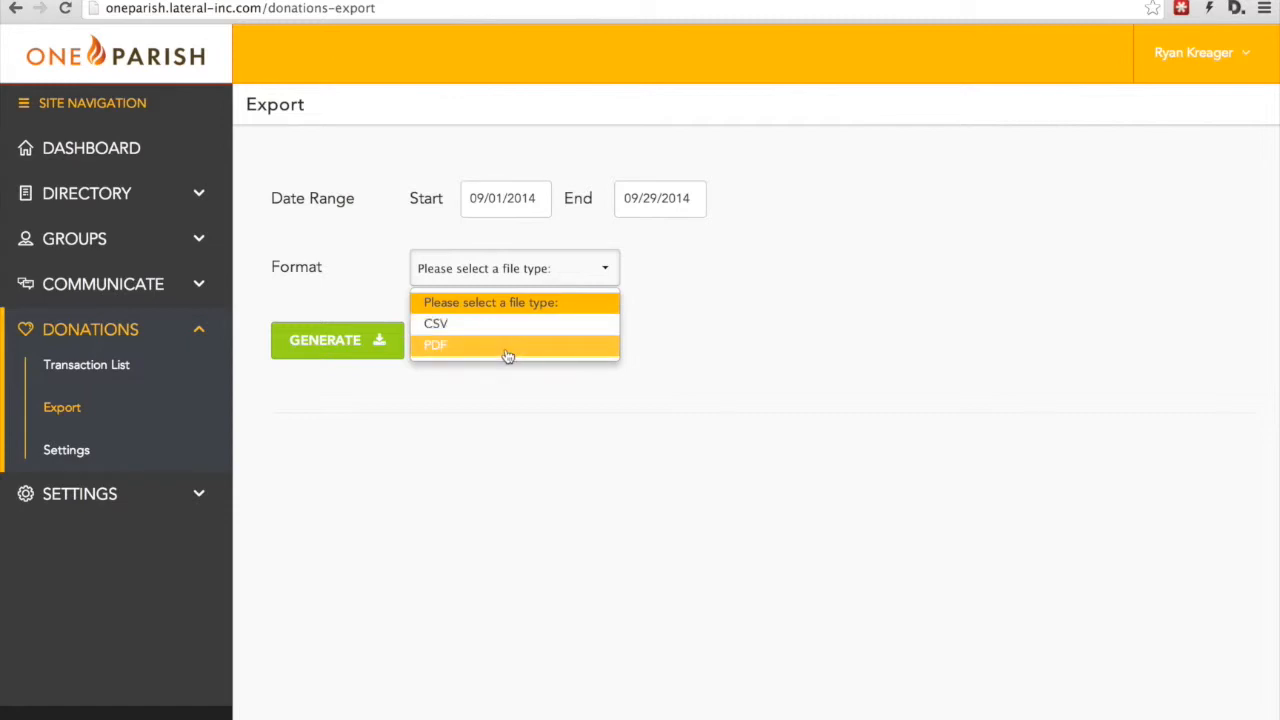
click(436, 344)
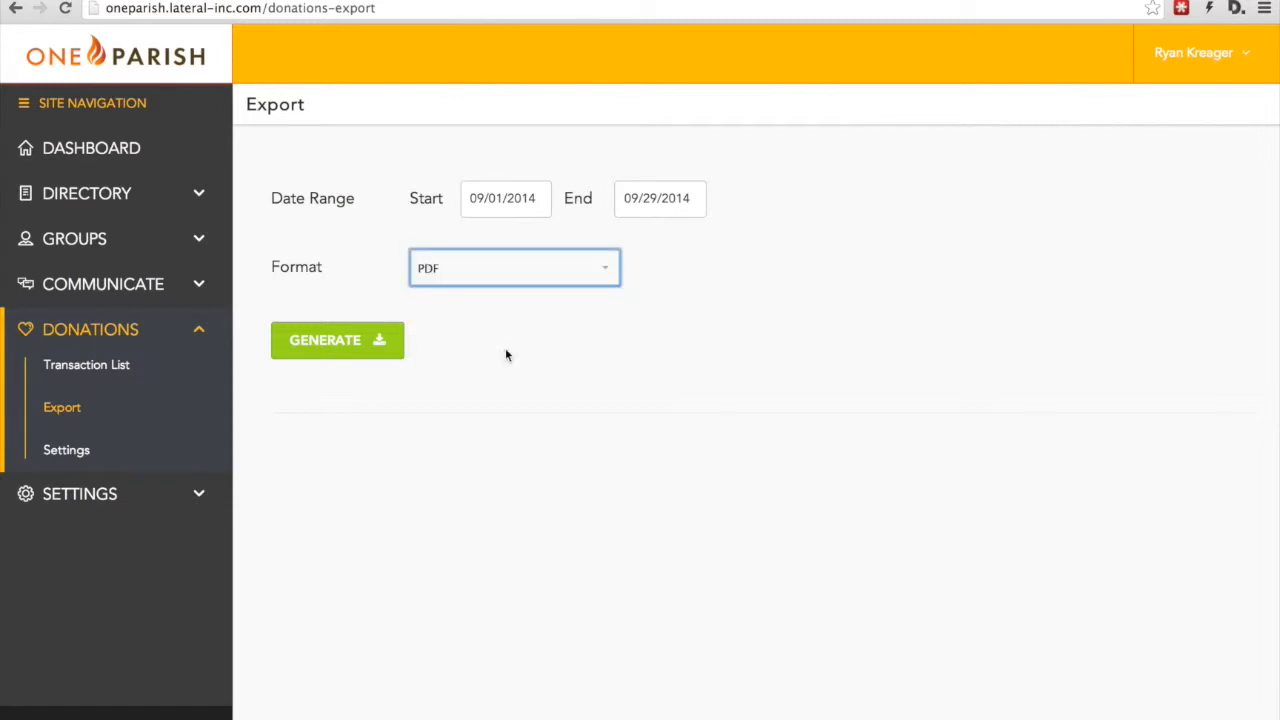
click(336, 340)
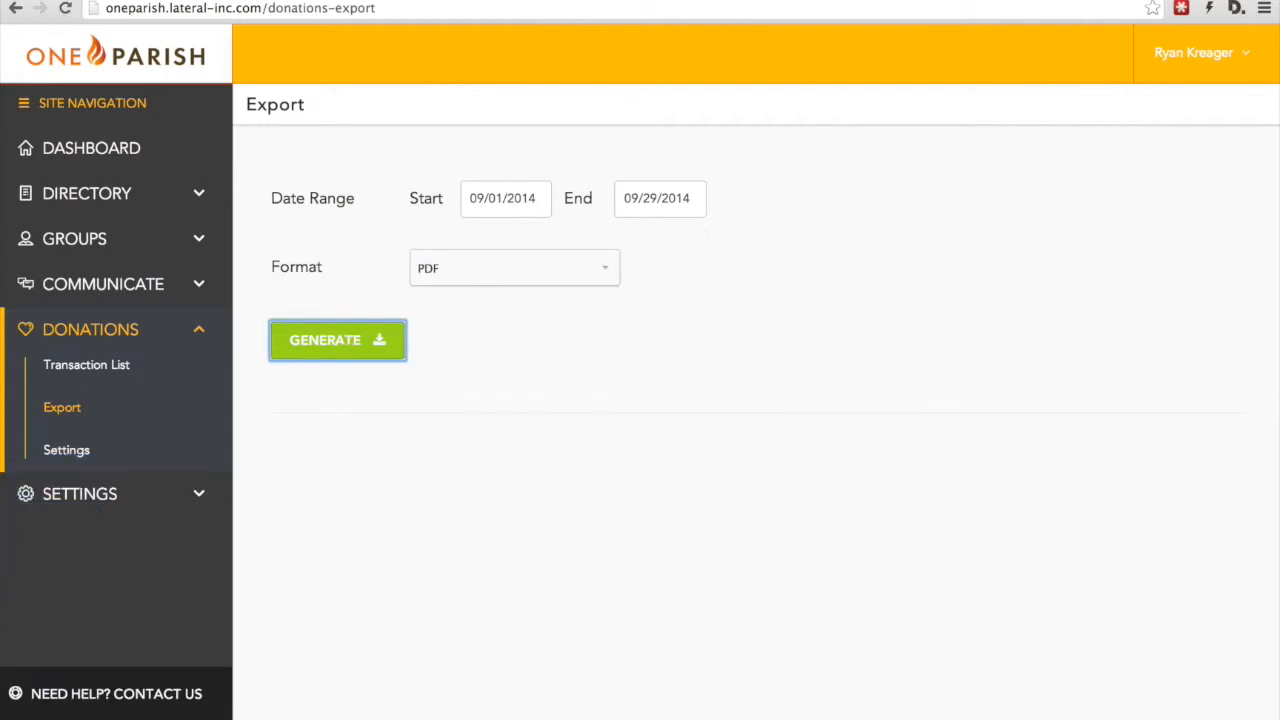
click(336, 340)
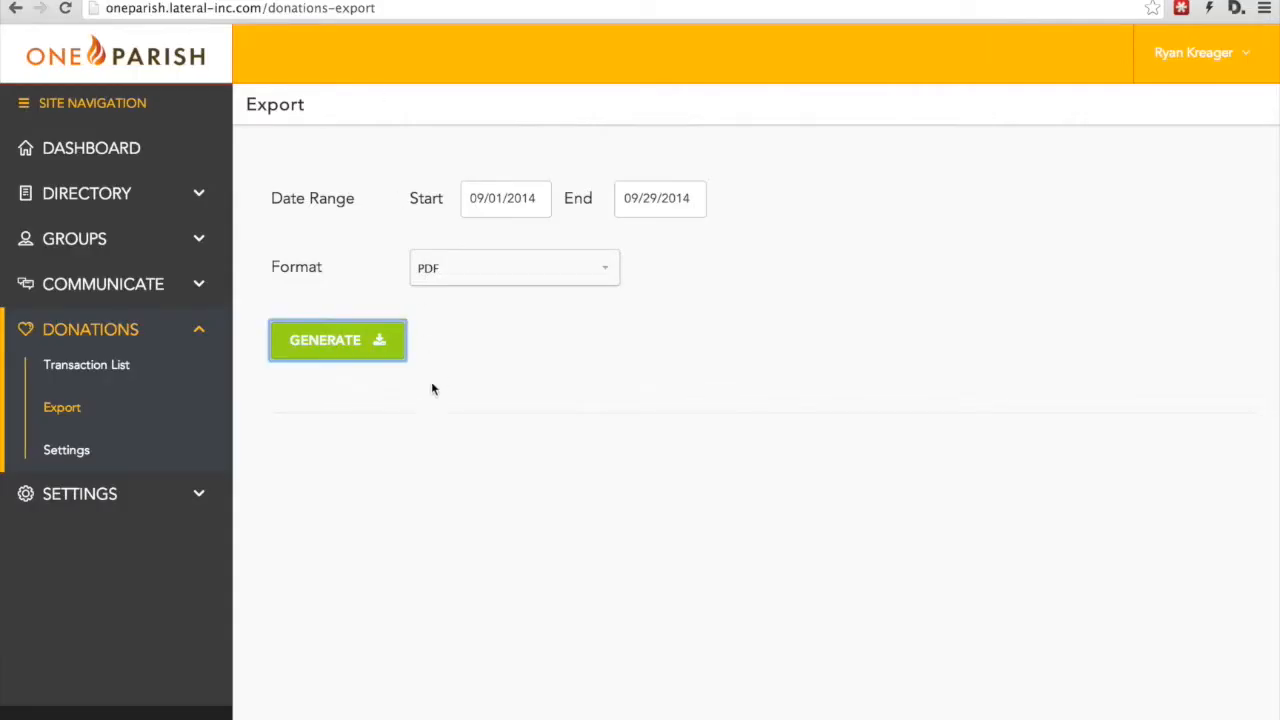
Step: Go to donations Settings and view the Banking Settings page for St. Joseph
click(66, 450)
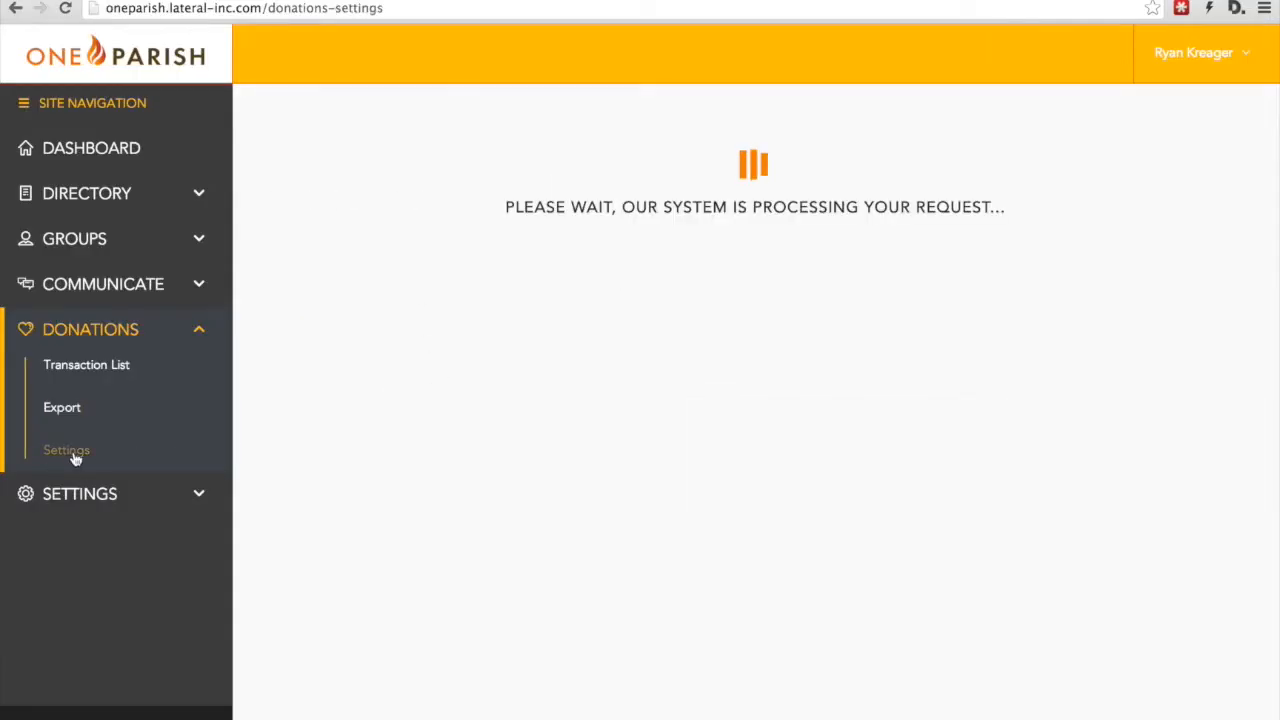
click(66, 448)
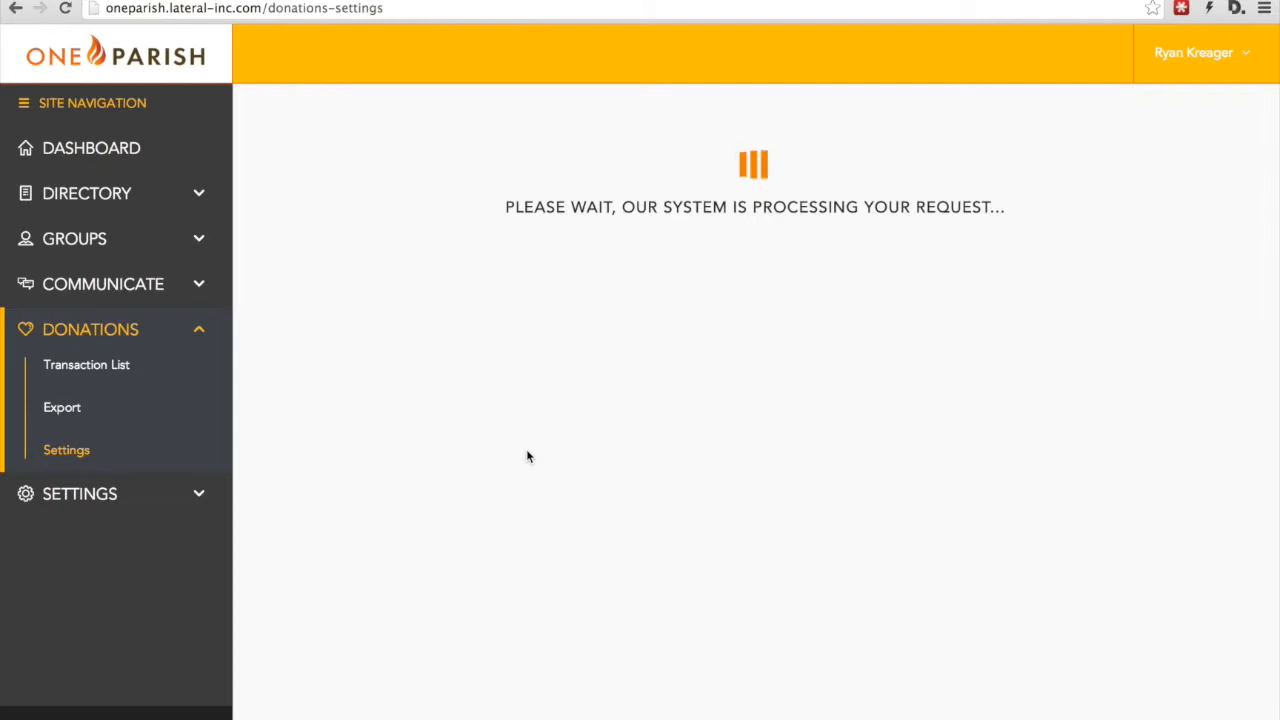
mouse_move(144, 456)
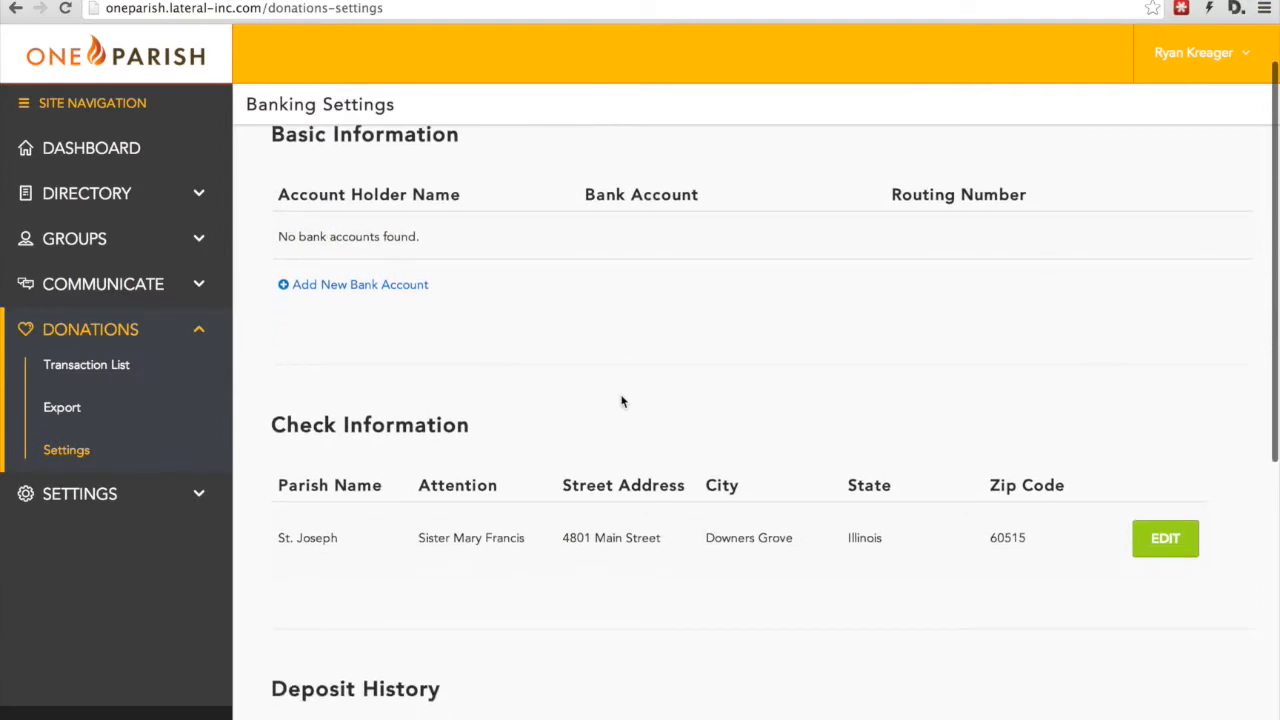
scroll(down, 3)
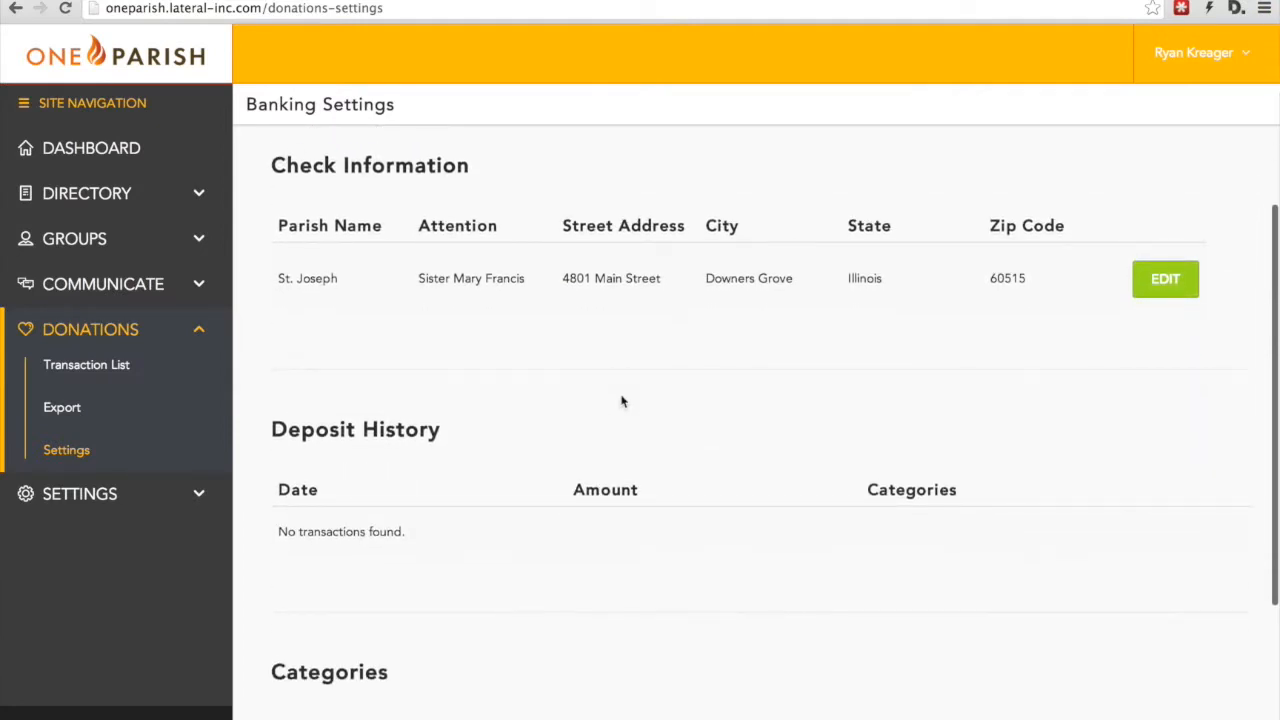
scroll(down, 3)
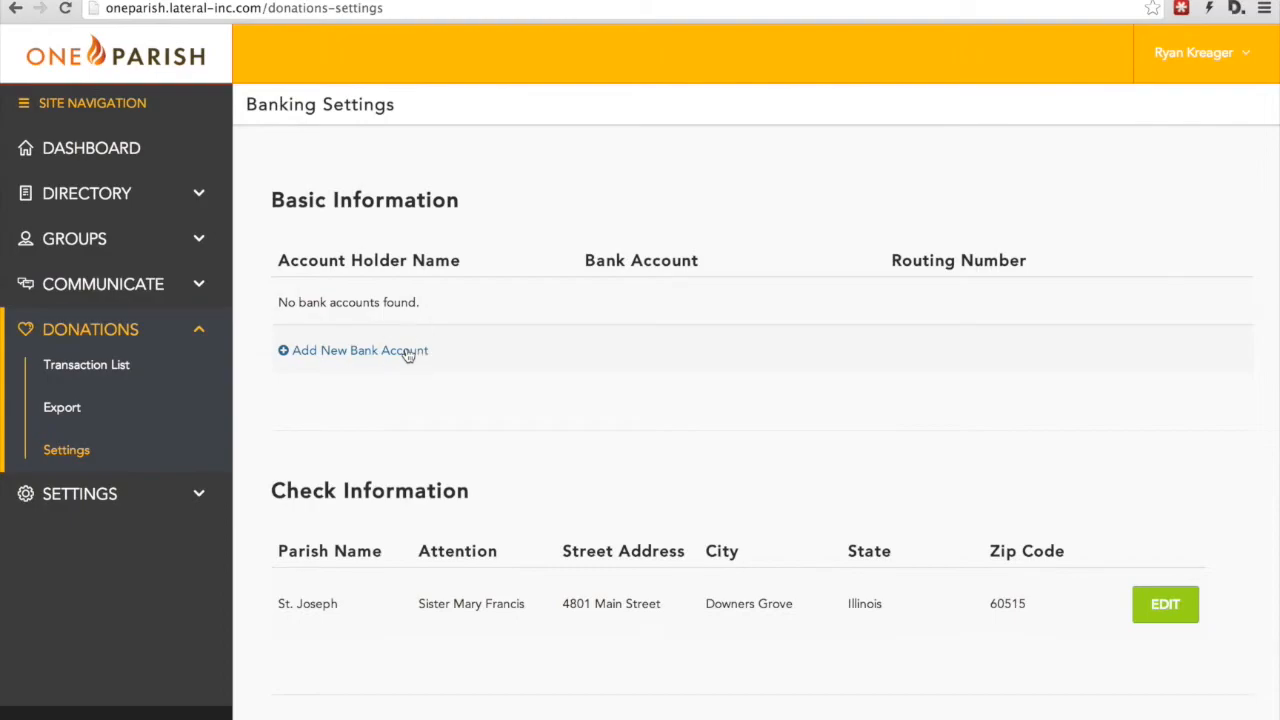
click(352, 350)
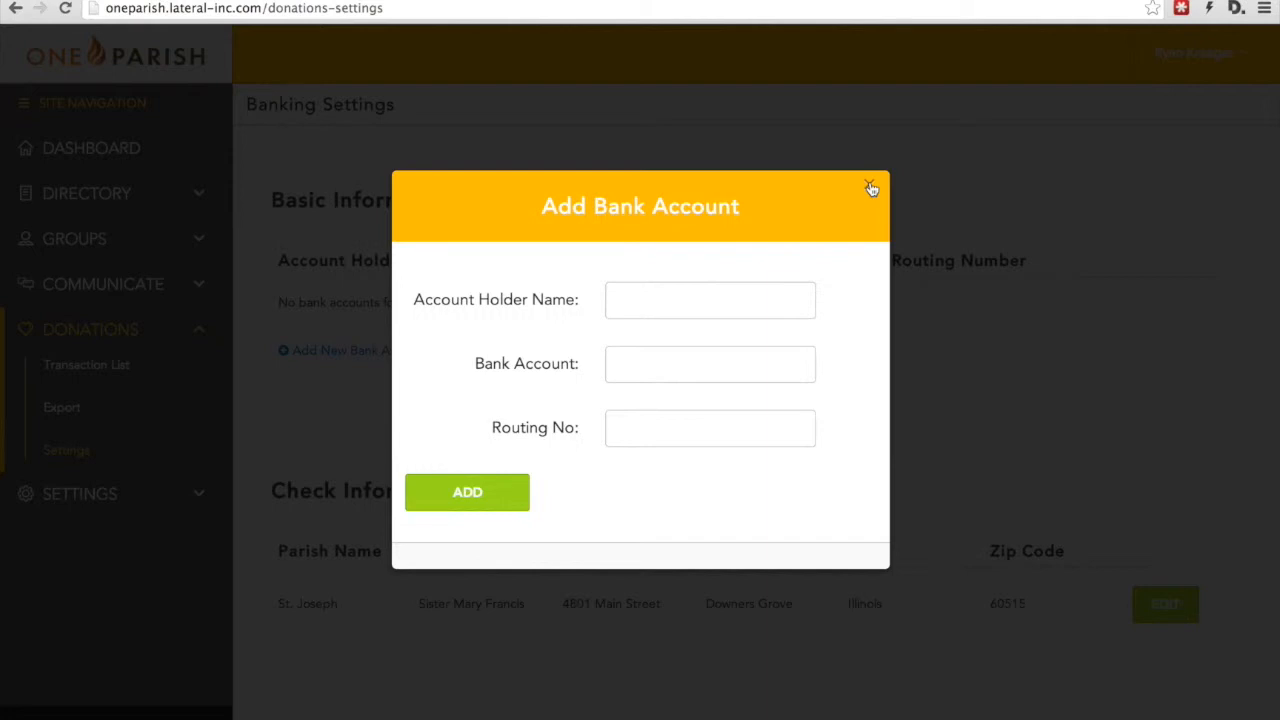
click(872, 188)
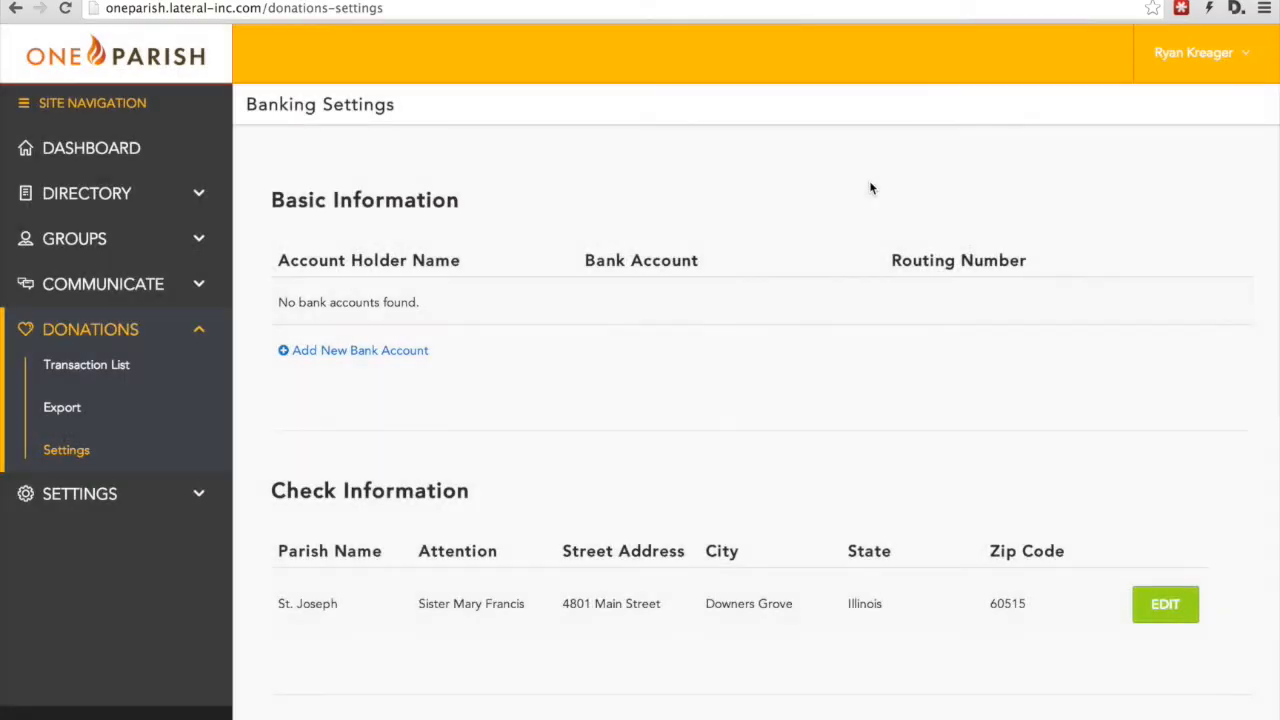
scroll(down, 3)
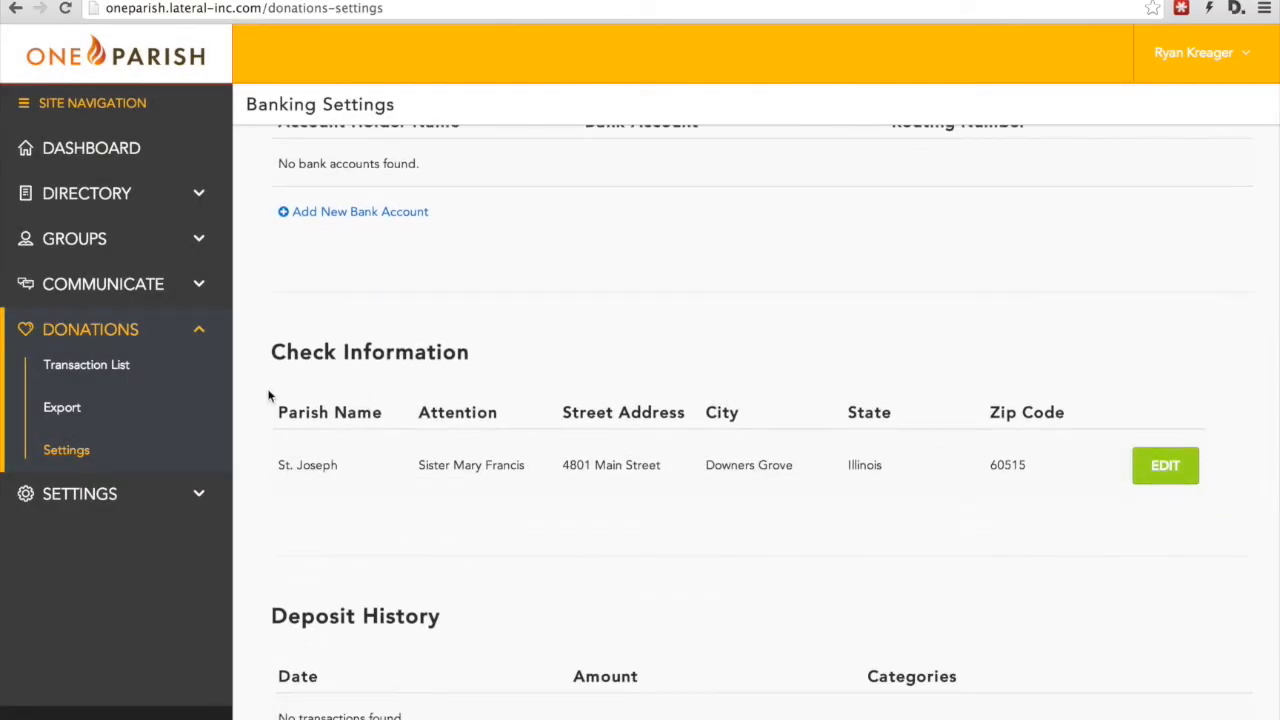
mouse_move(260, 394)
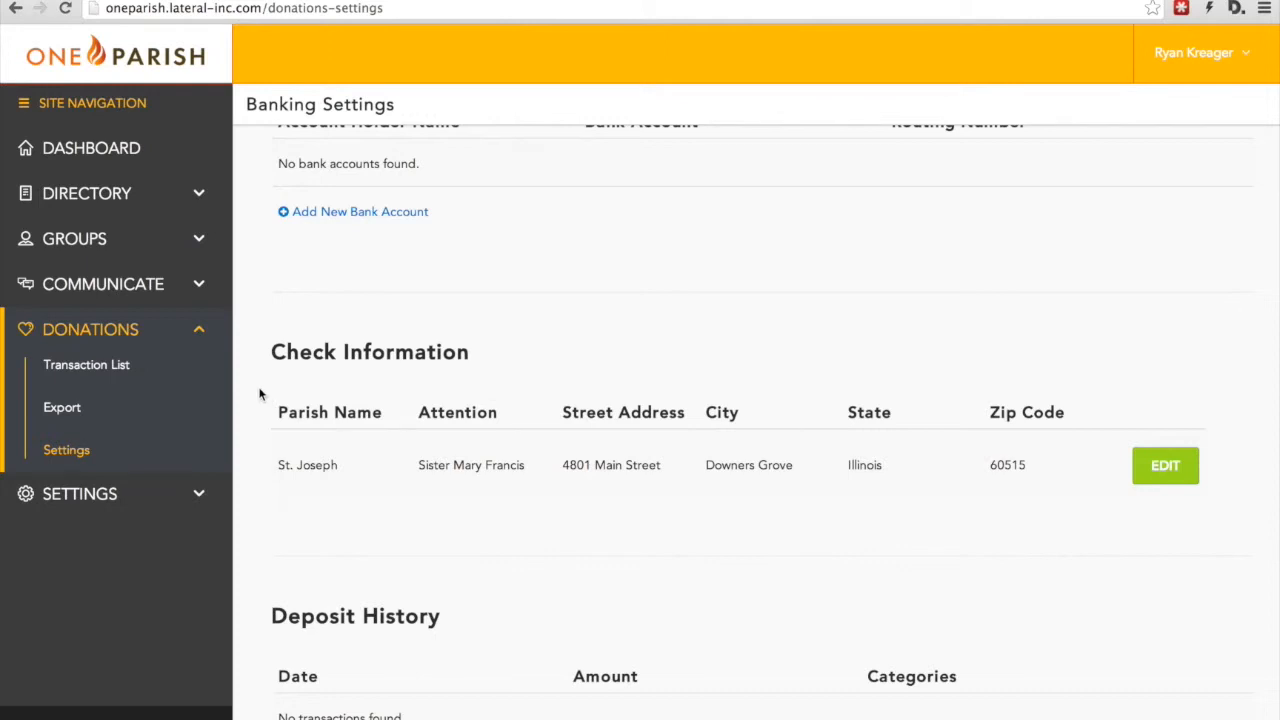
scroll(down, 3)
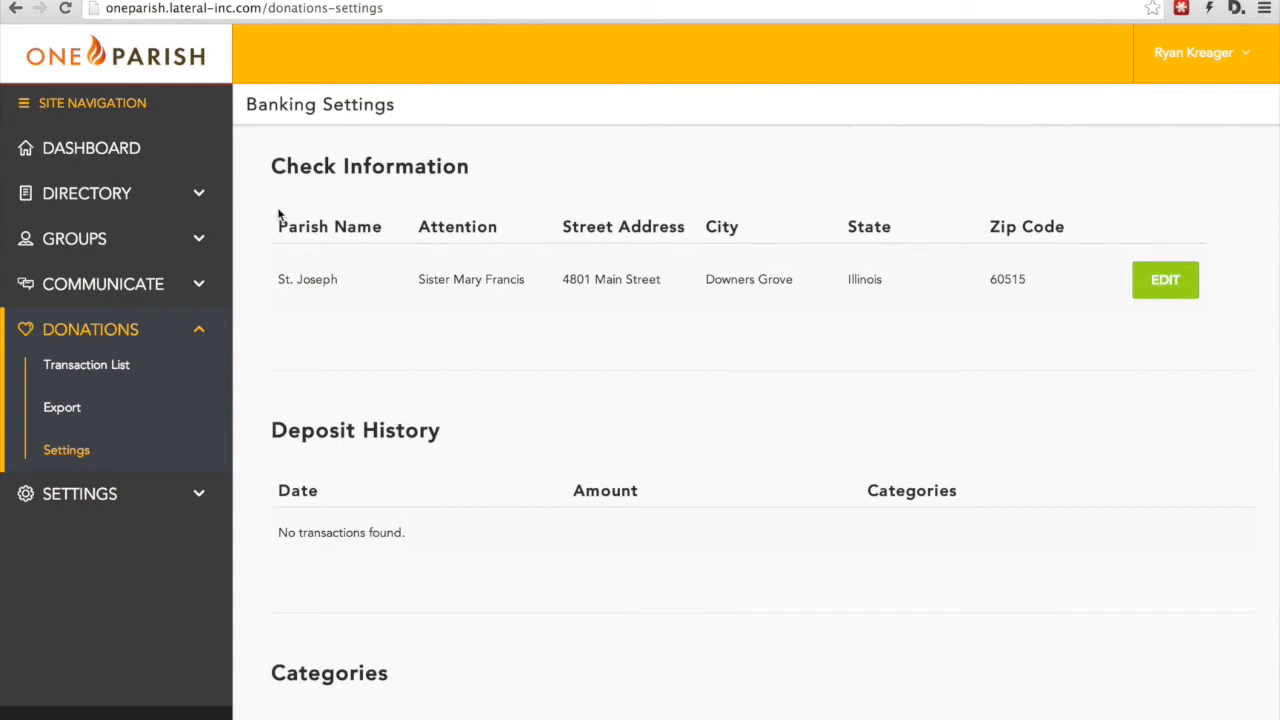
mouse_move(342, 304)
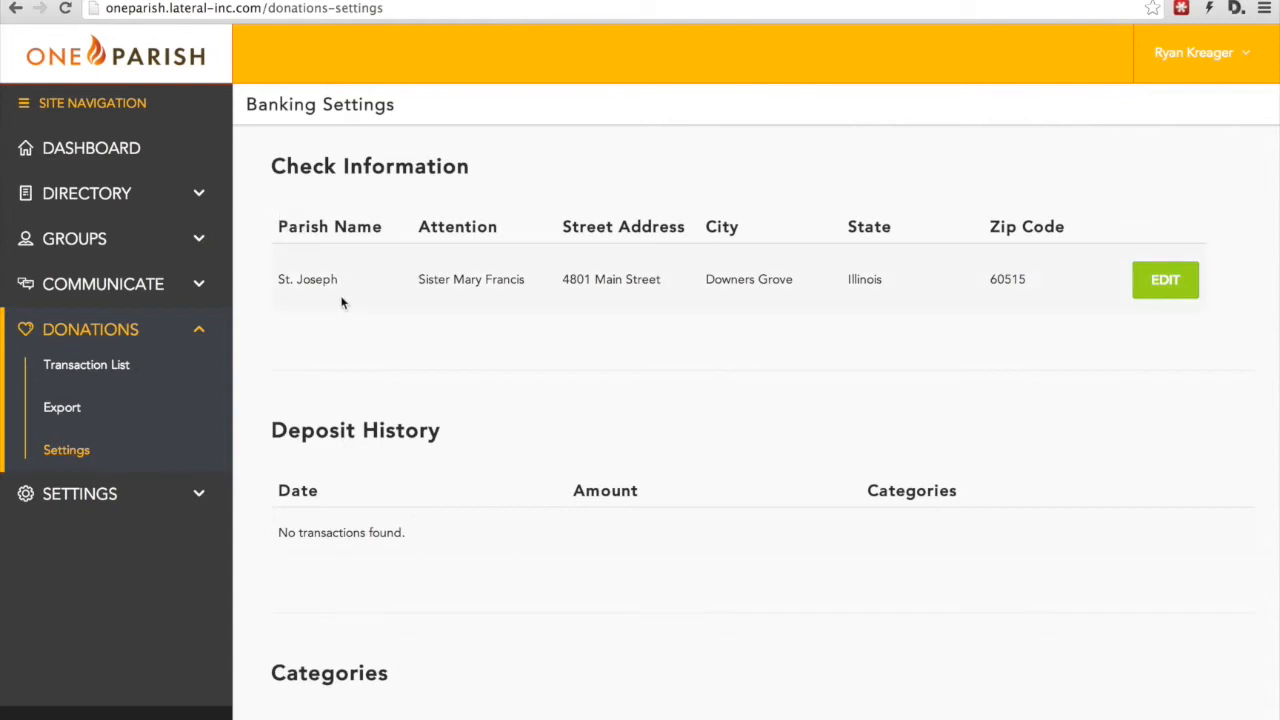
mouse_move(420, 292)
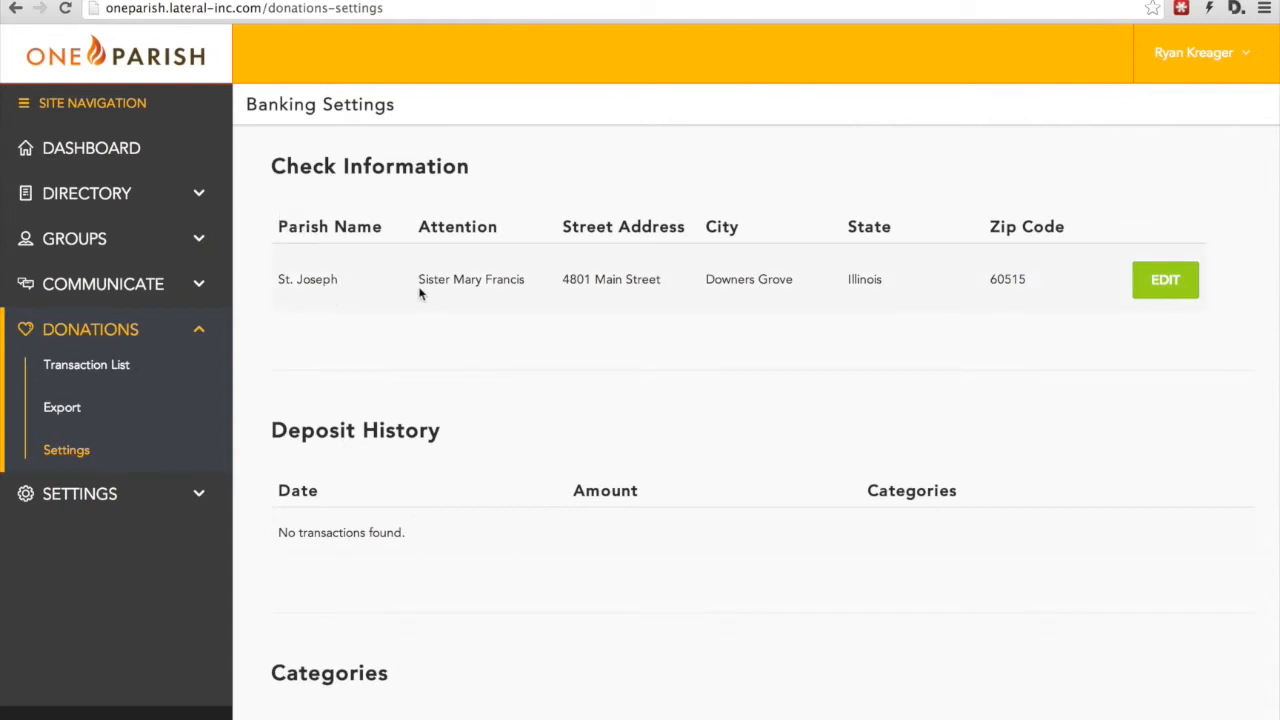
mouse_move(996, 274)
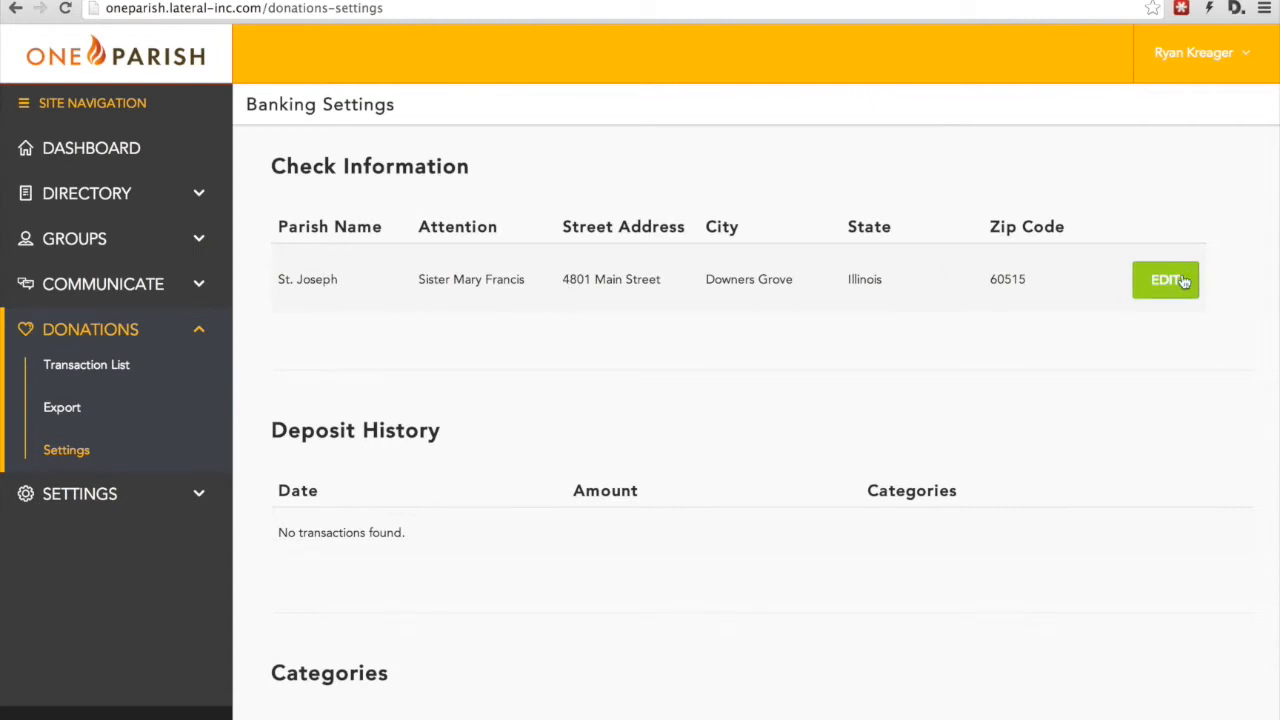
click(1164, 280)
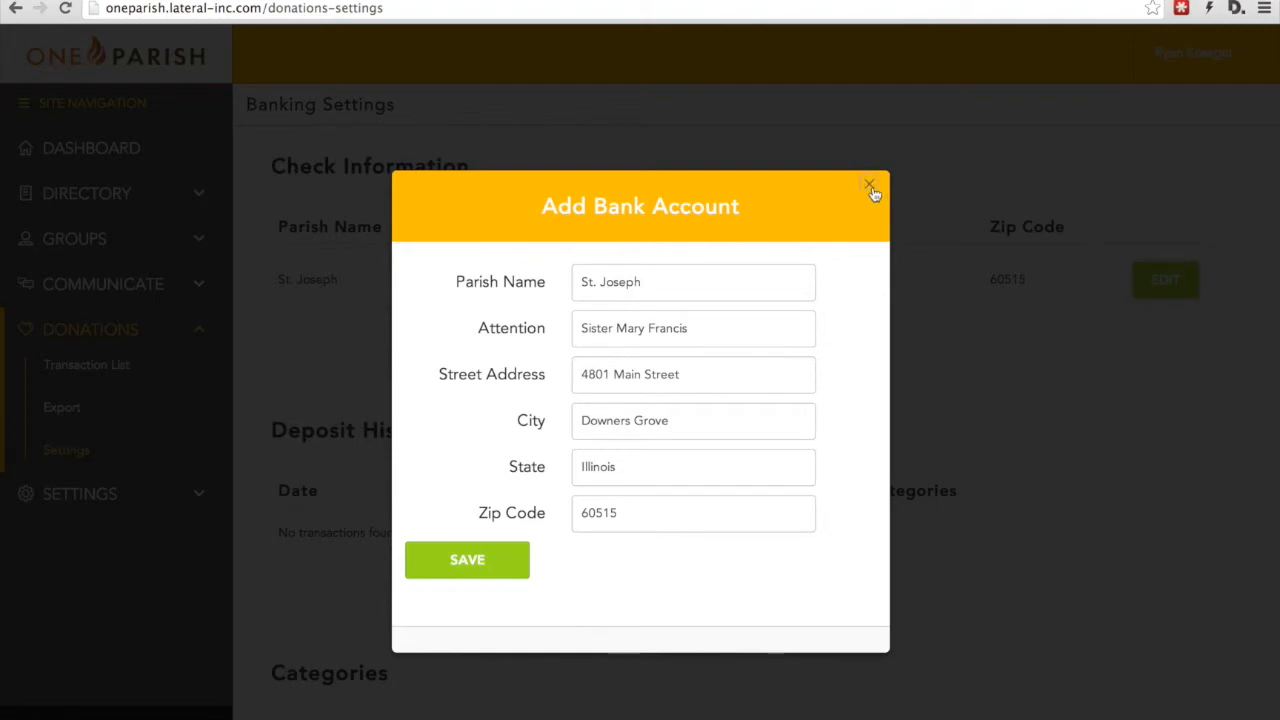
click(868, 188)
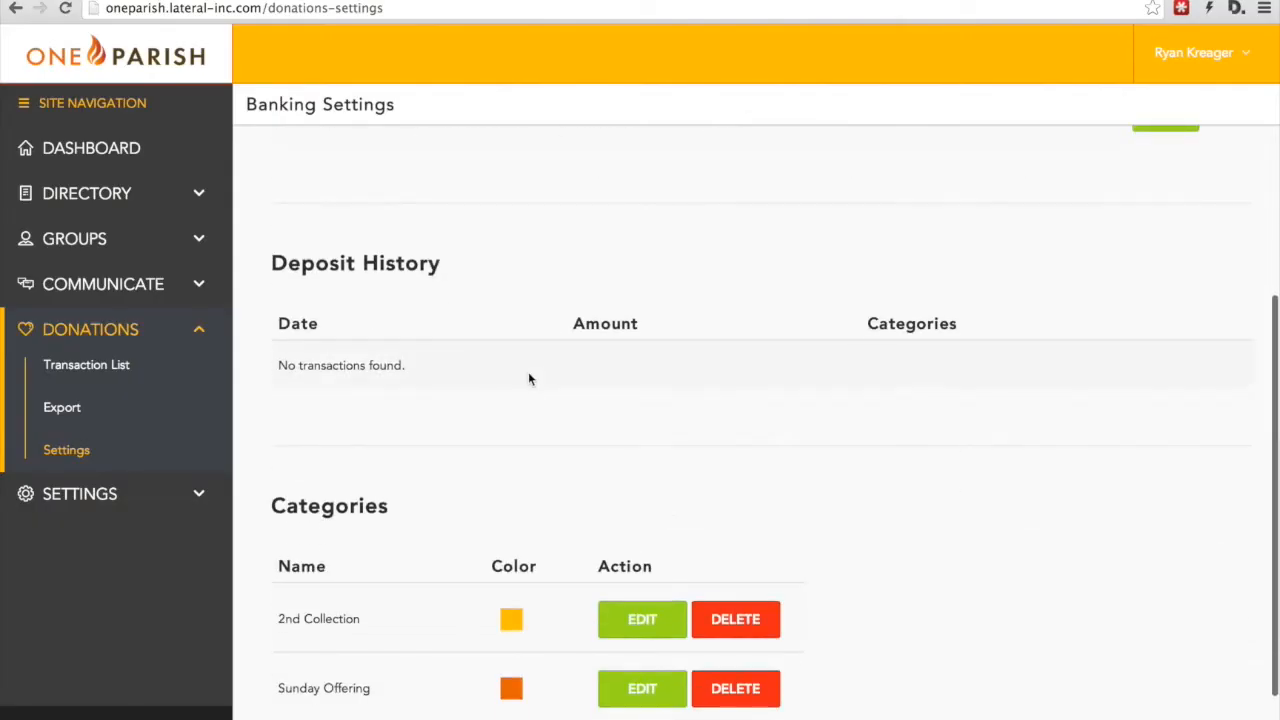
mouse_move(530, 420)
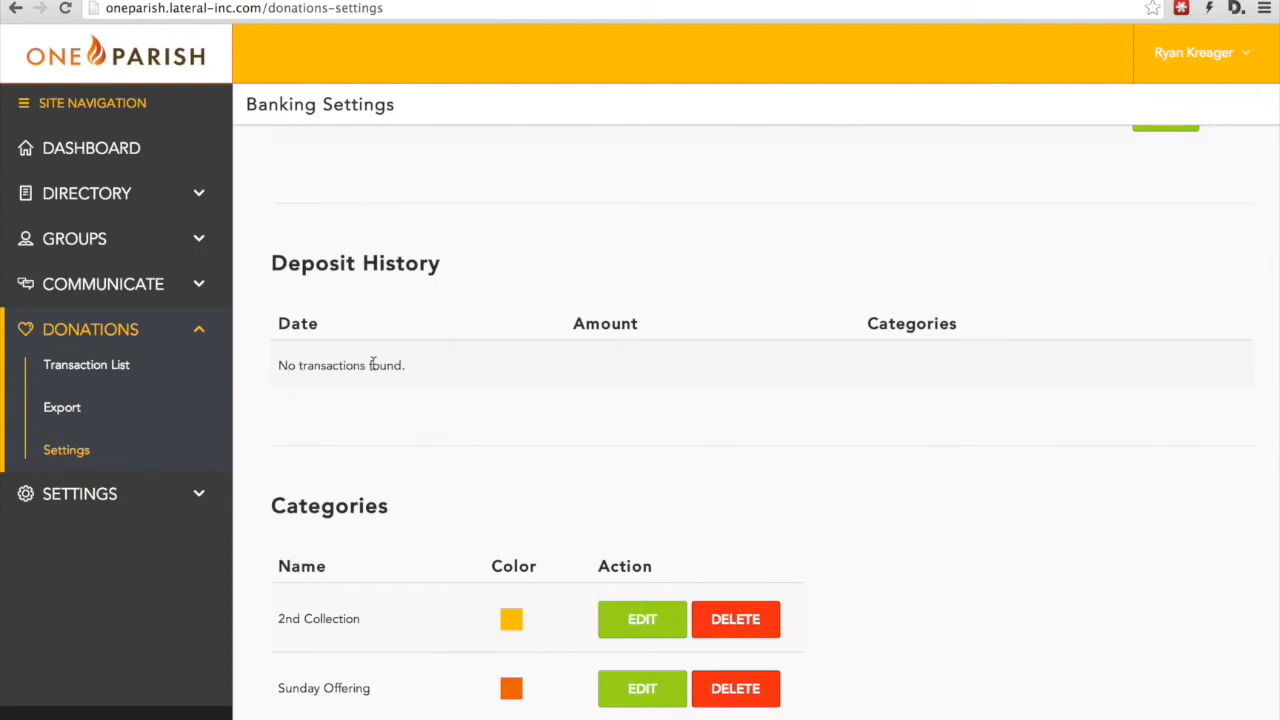
mouse_move(618, 366)
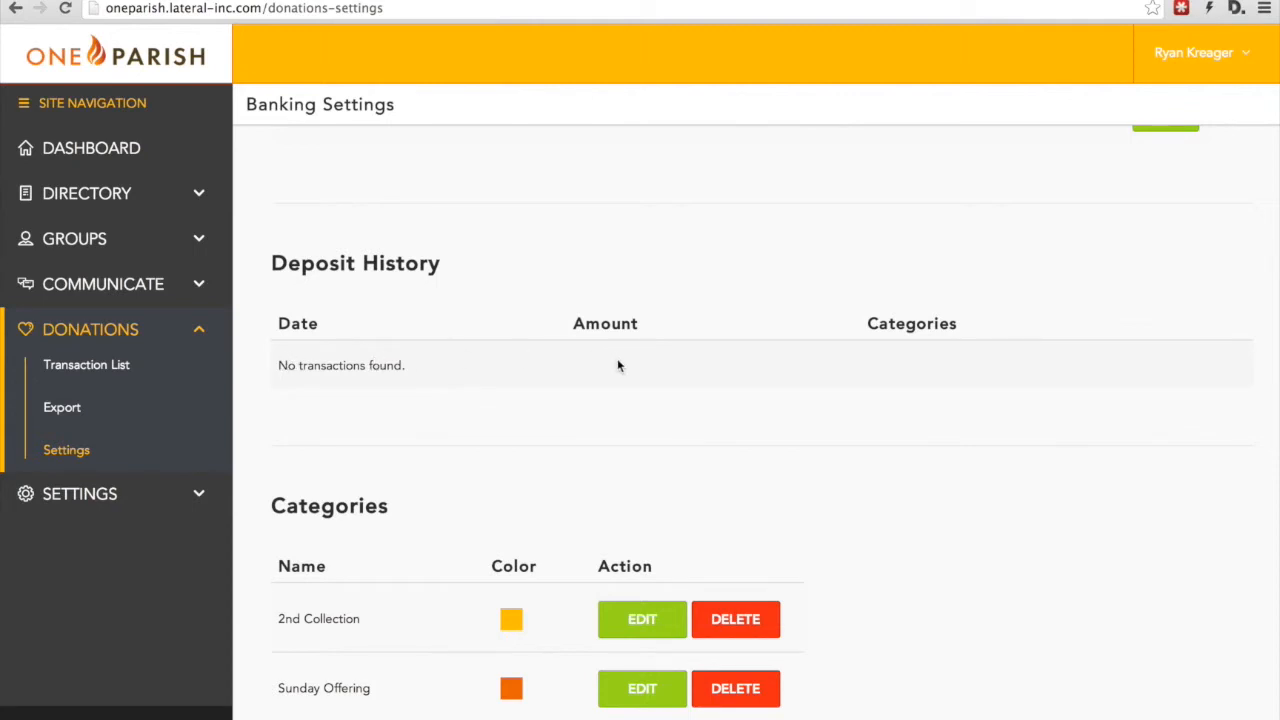
mouse_move(896, 364)
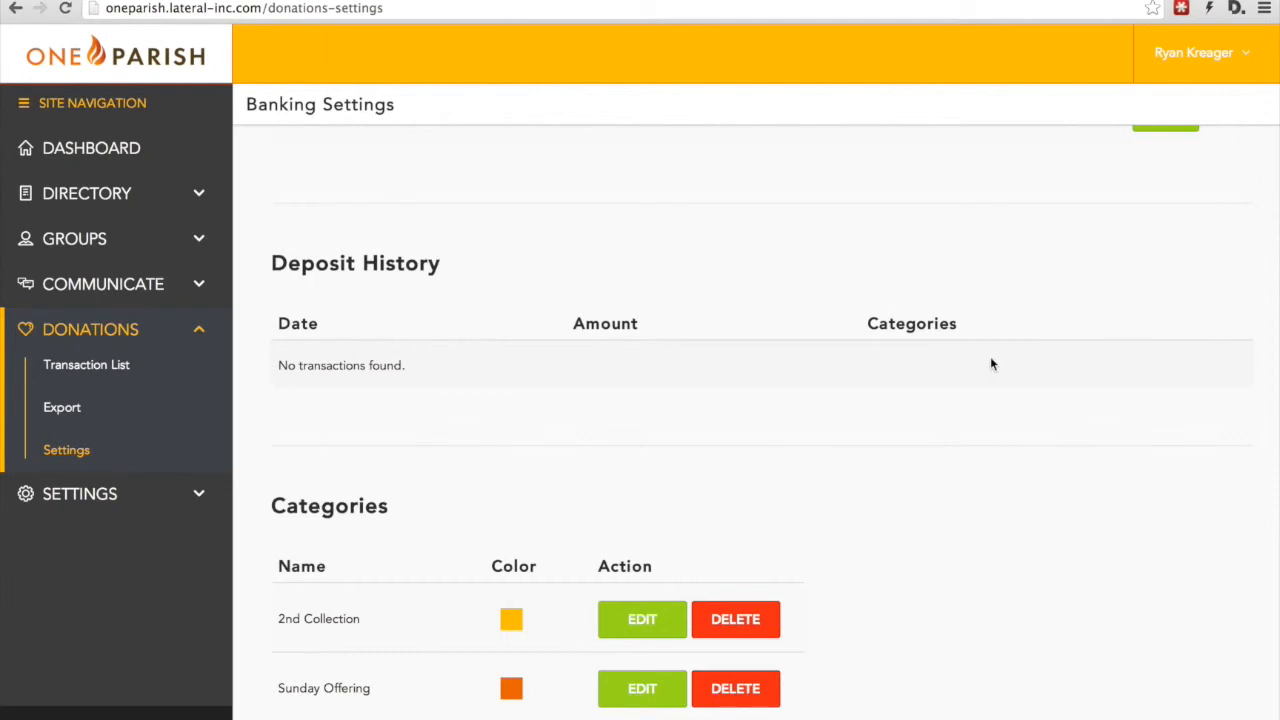
mouse_move(880, 472)
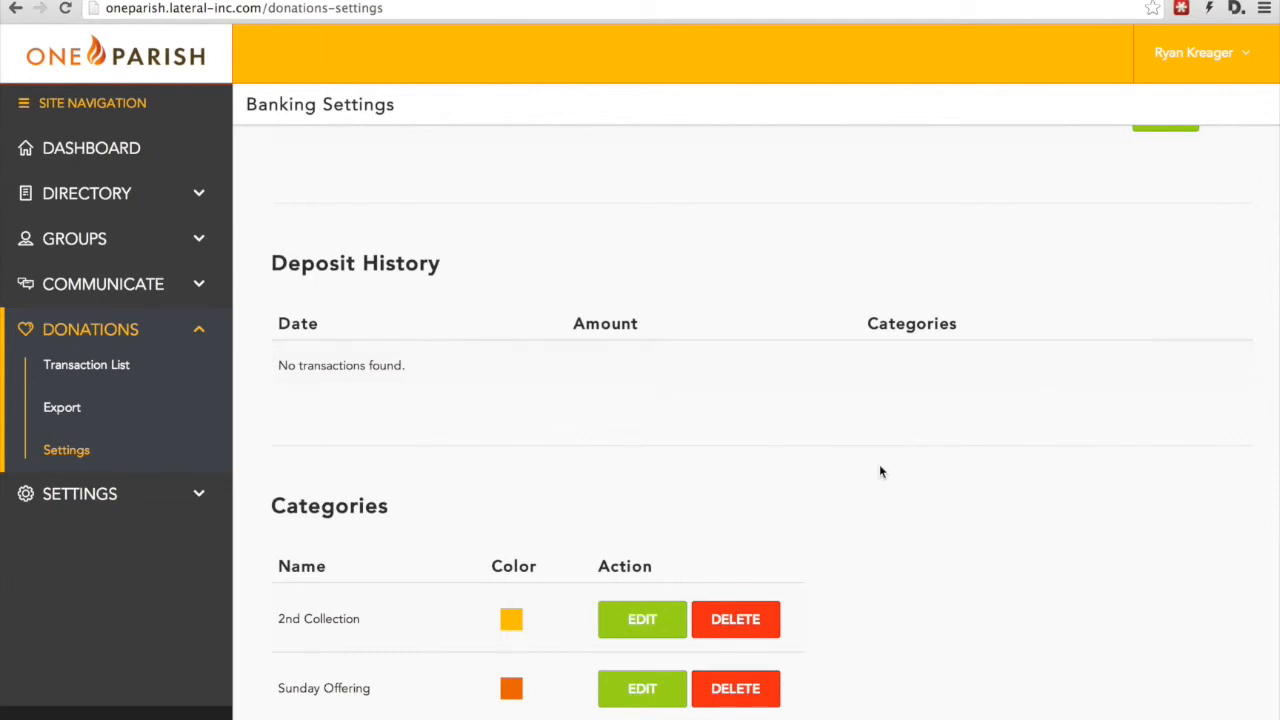
scroll(down, 3)
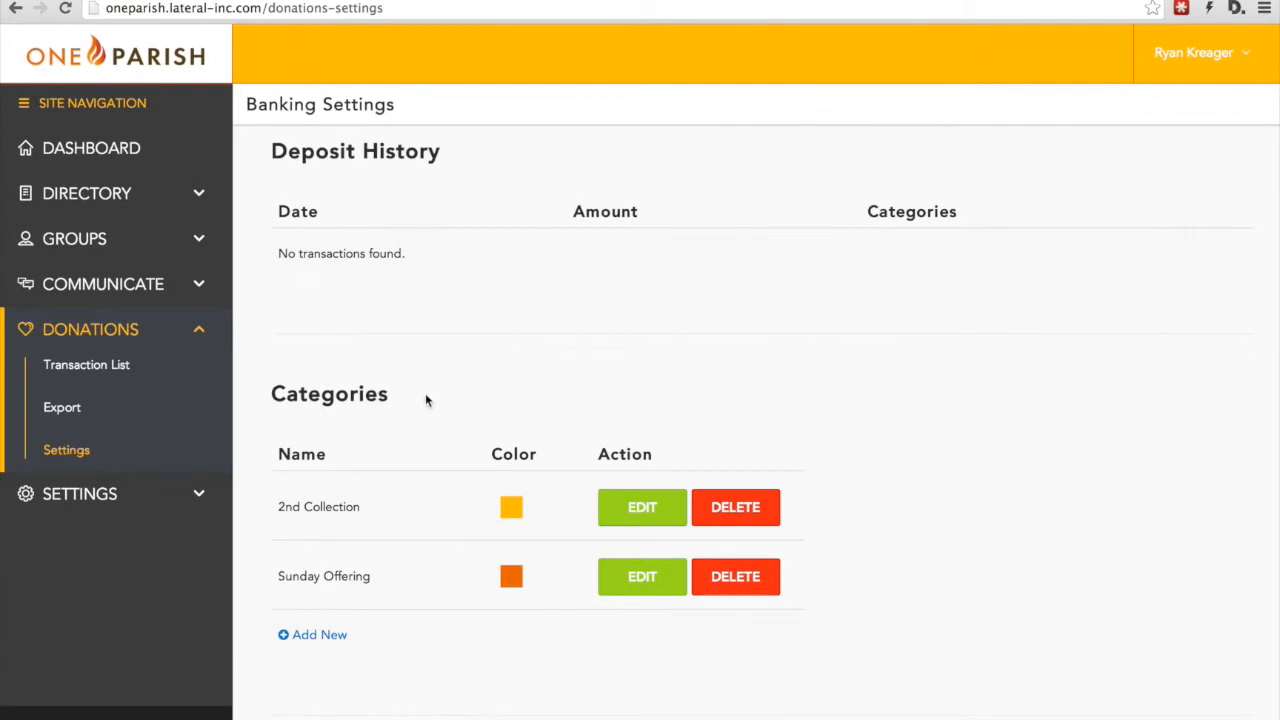
mouse_move(824, 424)
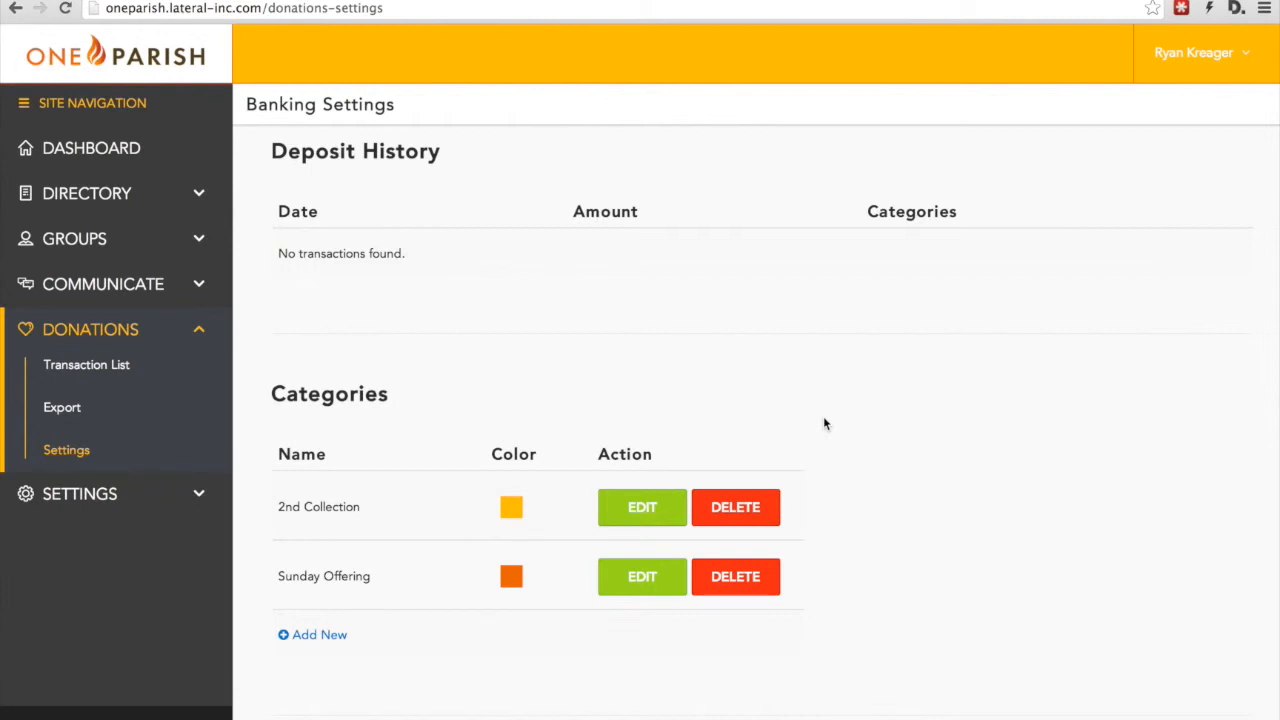
mouse_move(576, 390)
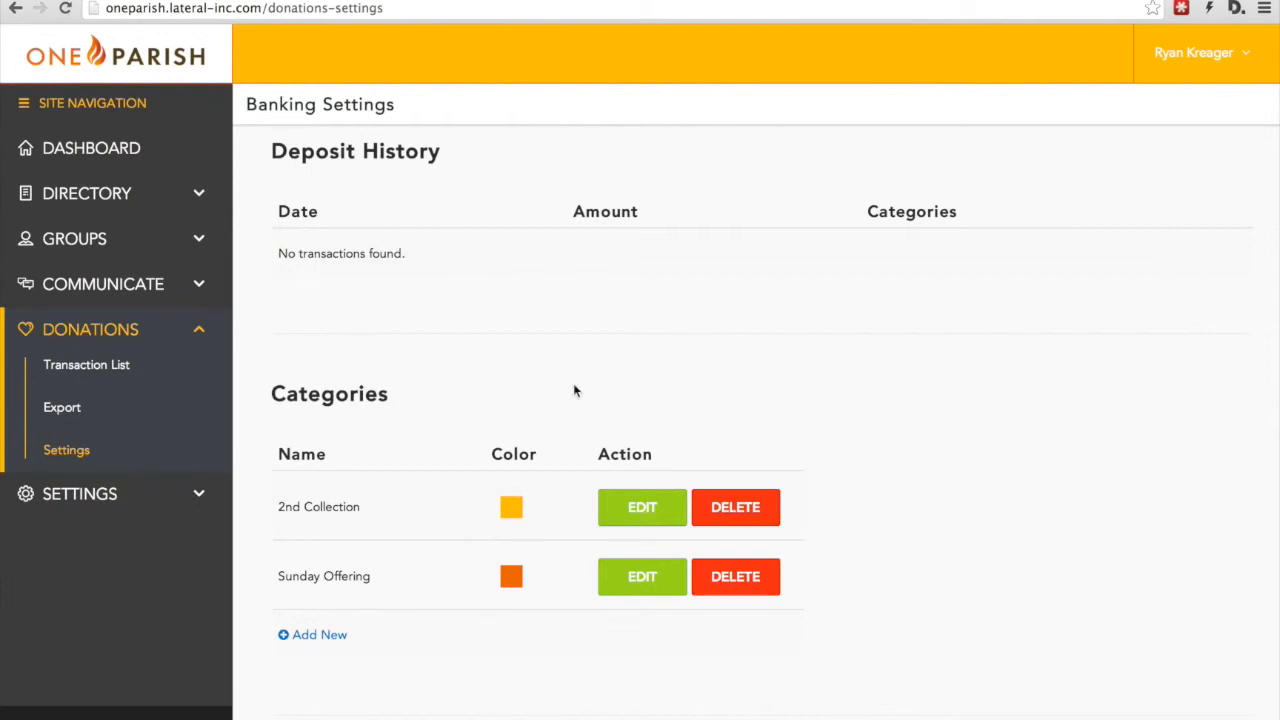
mouse_move(830, 414)
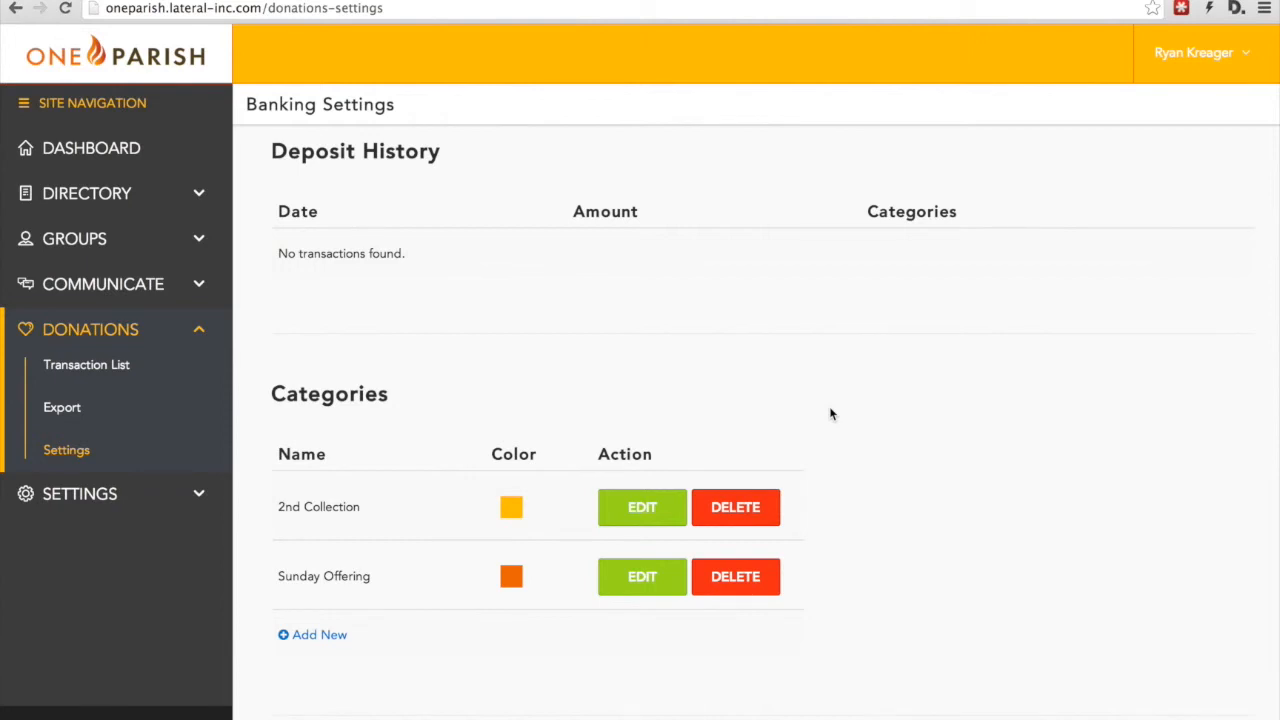
mouse_move(448, 366)
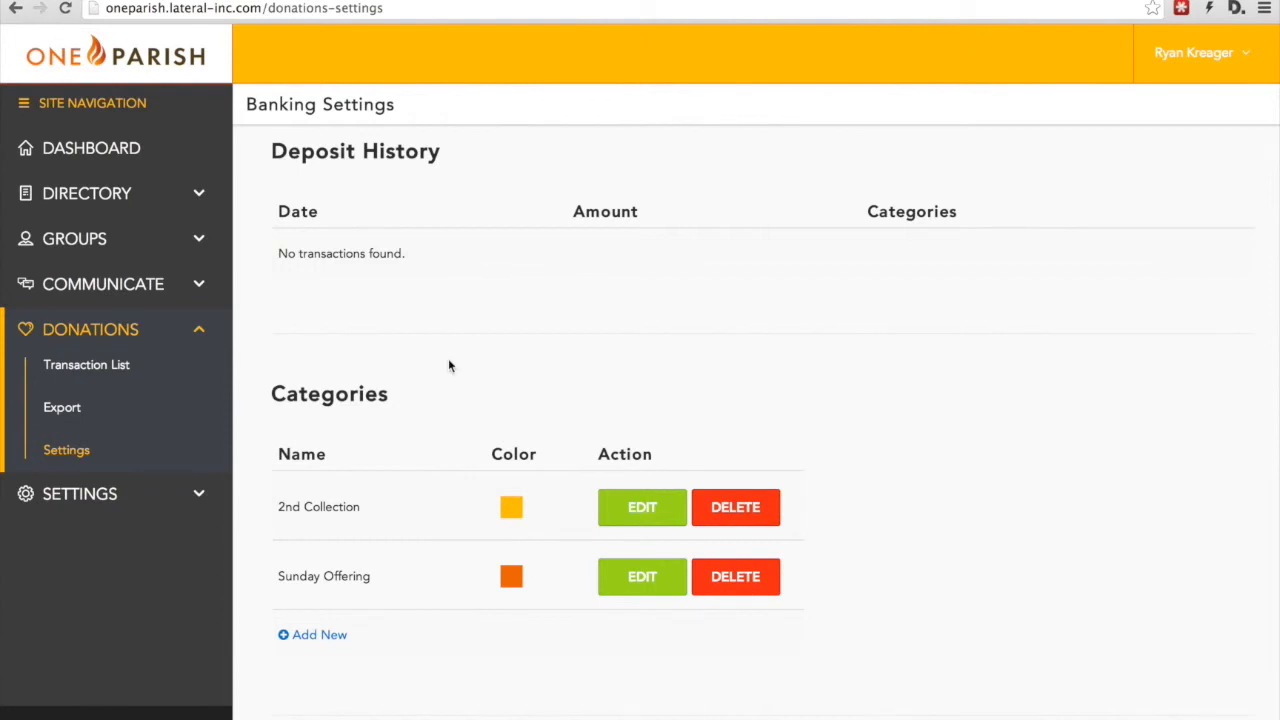
mouse_move(254, 502)
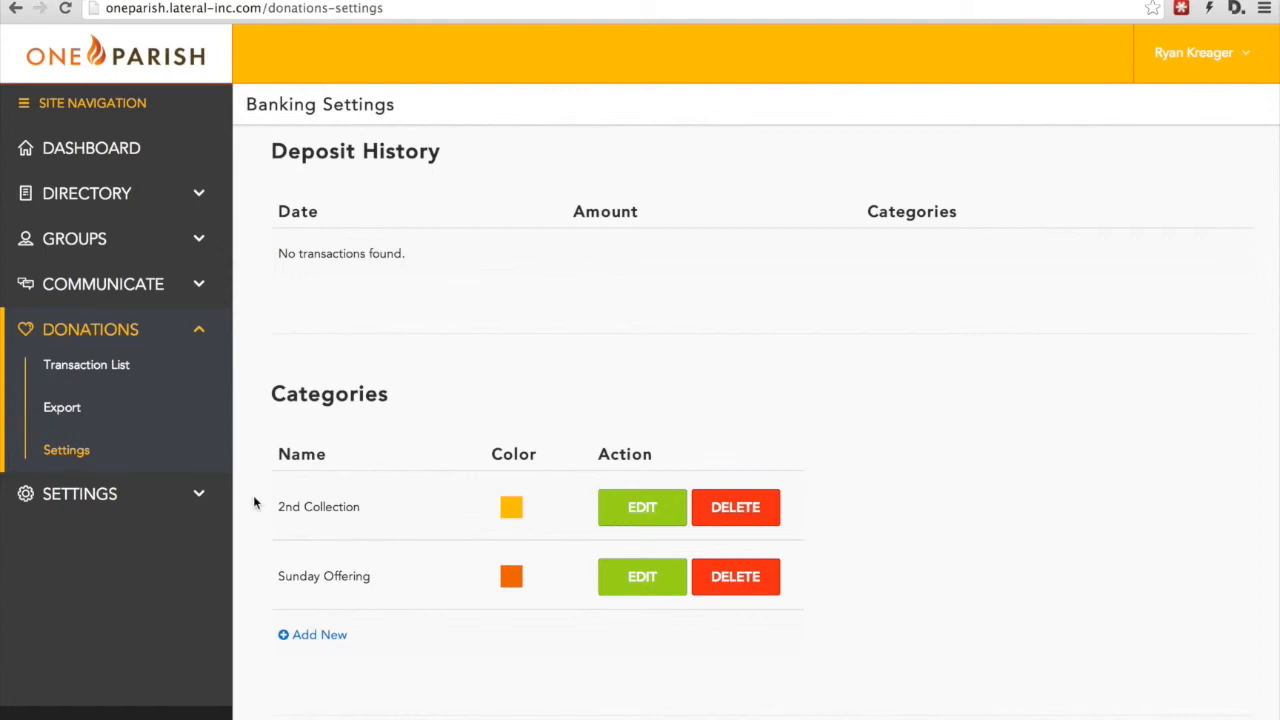
mouse_move(296, 568)
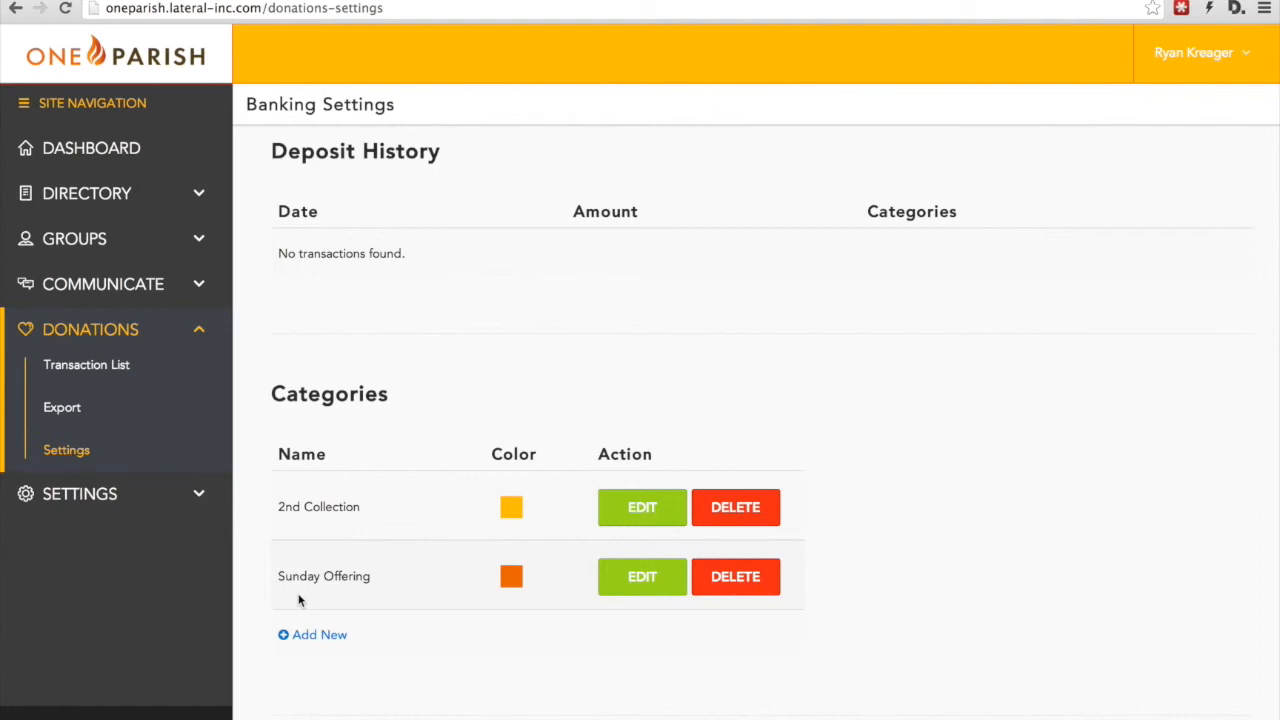
mouse_move(260, 600)
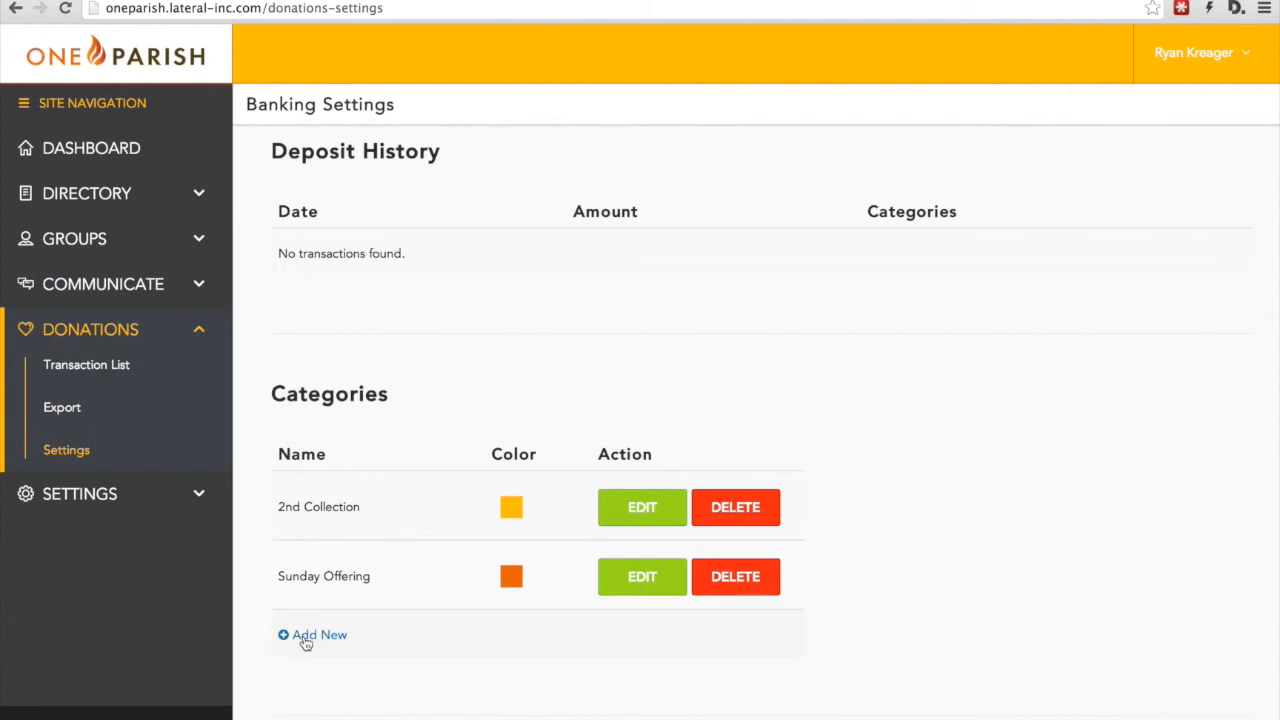
Step: Start adding a new donation category from the Categories list
click(320, 634)
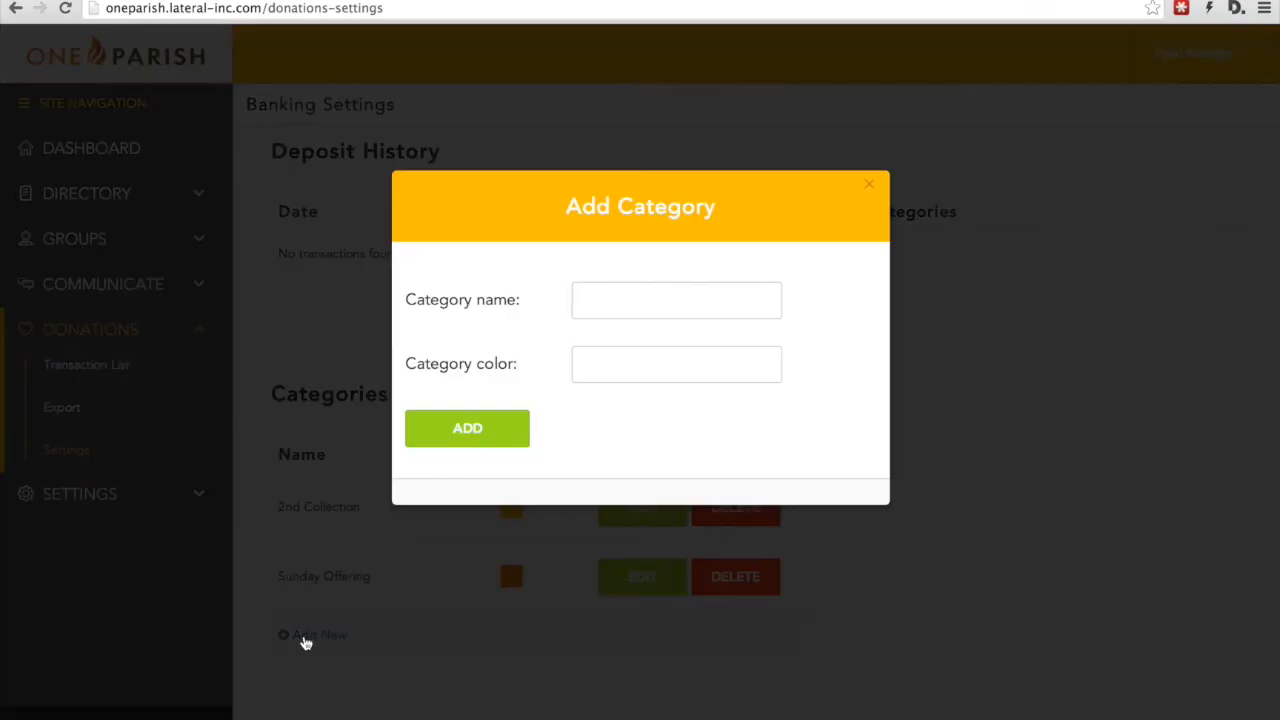
Step: Enter 'K of C Breakfast ($5)' as the category name, correcting the mistyped 4%
click(676, 300)
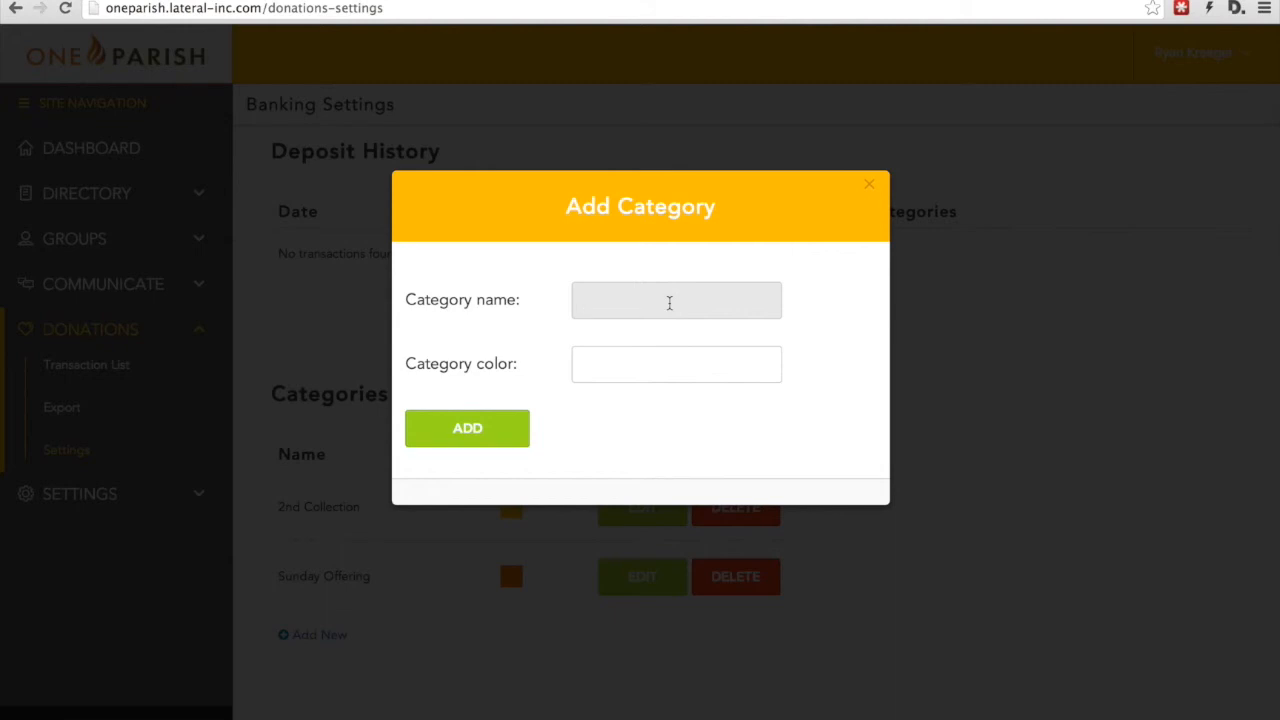
text(K of C)
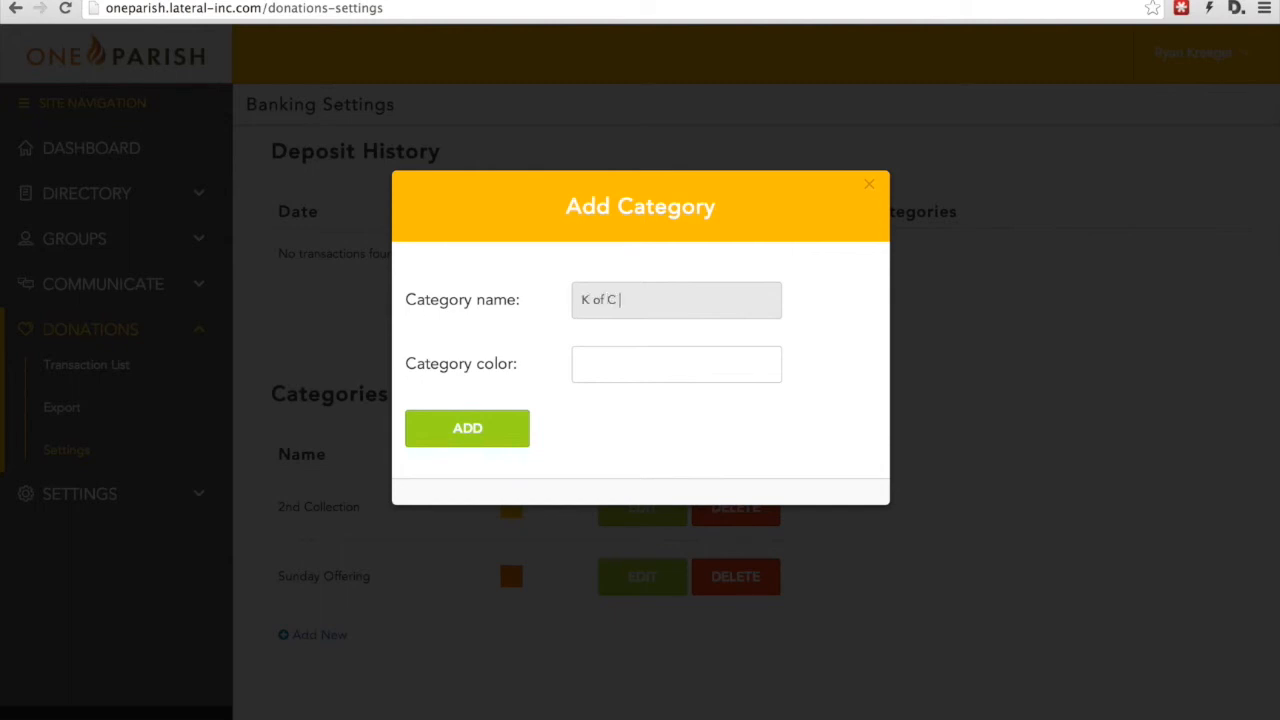
text(Breakfast)
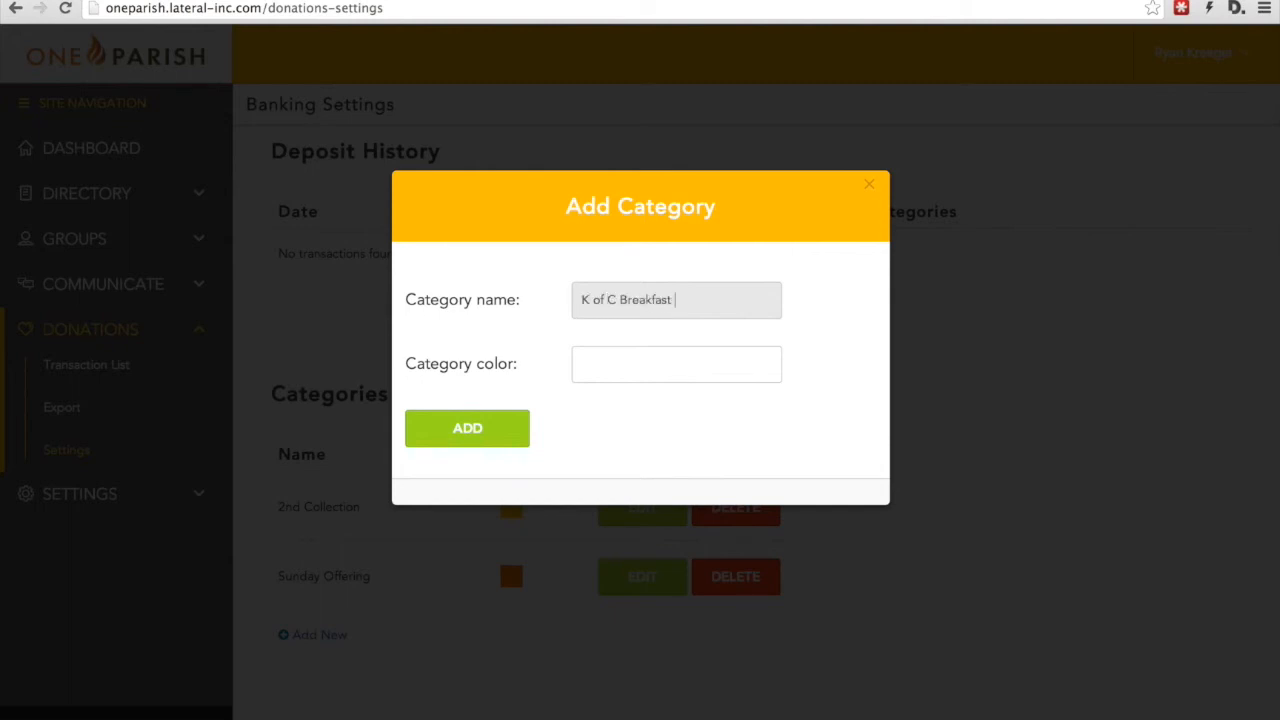
text((4%)
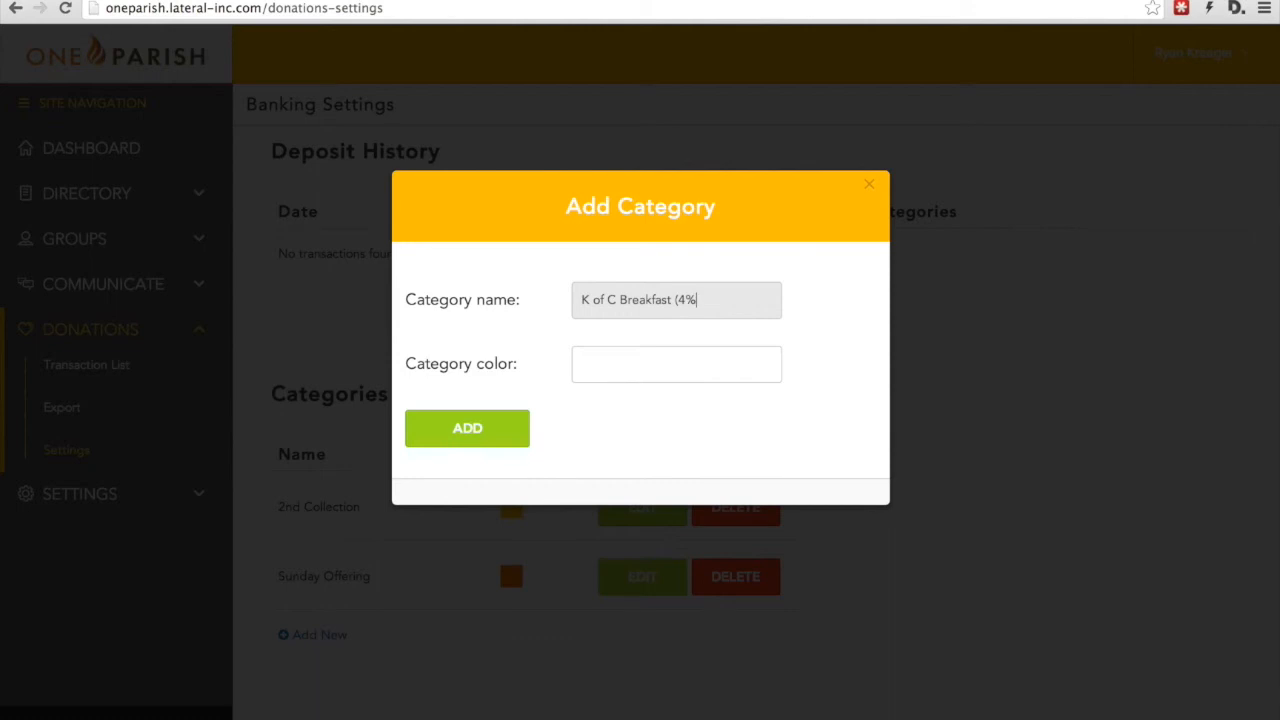
key(BackSpace)
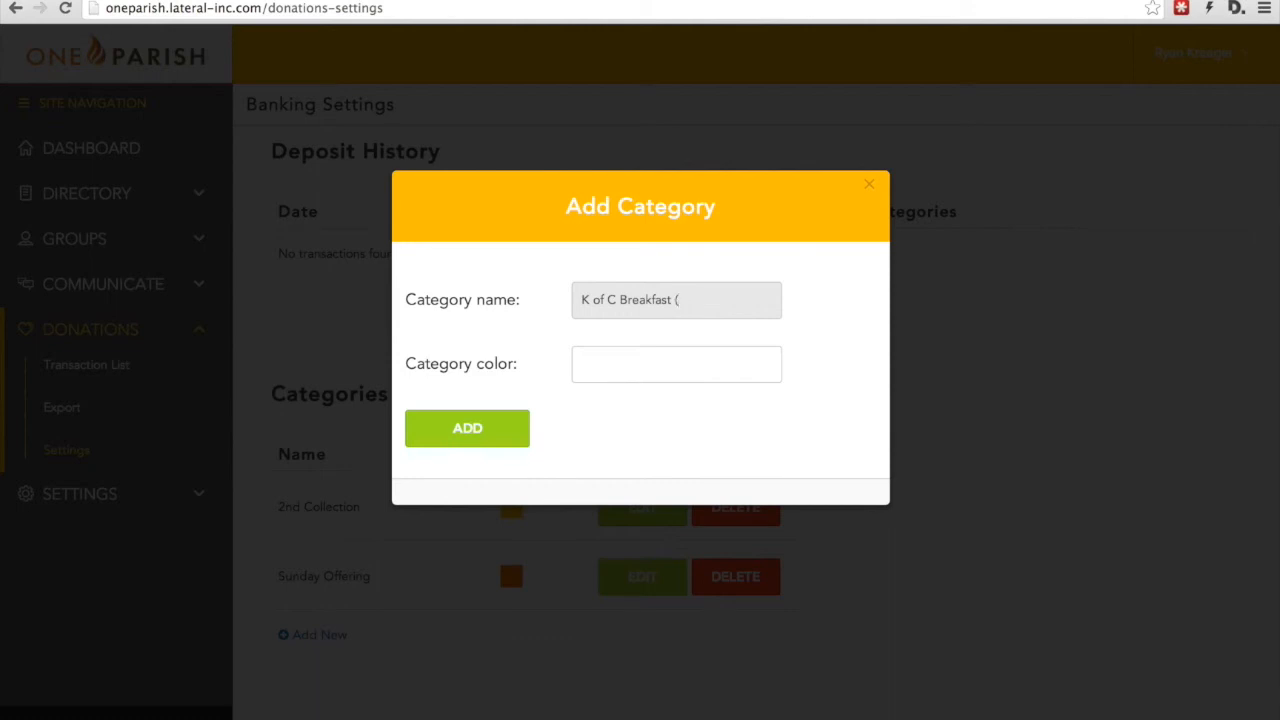
text($5))
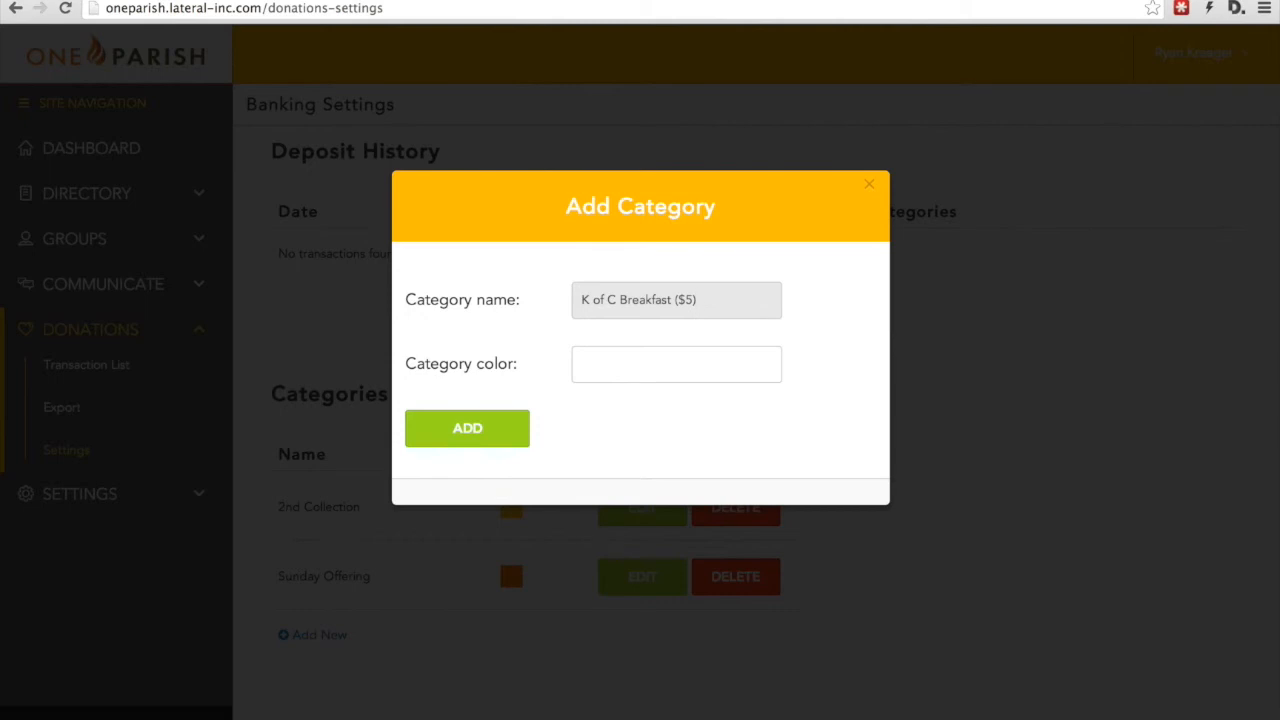
Step: Pick a blue (3131d4) category colour and add the K of C Breakfast ($5) category
click(676, 364)
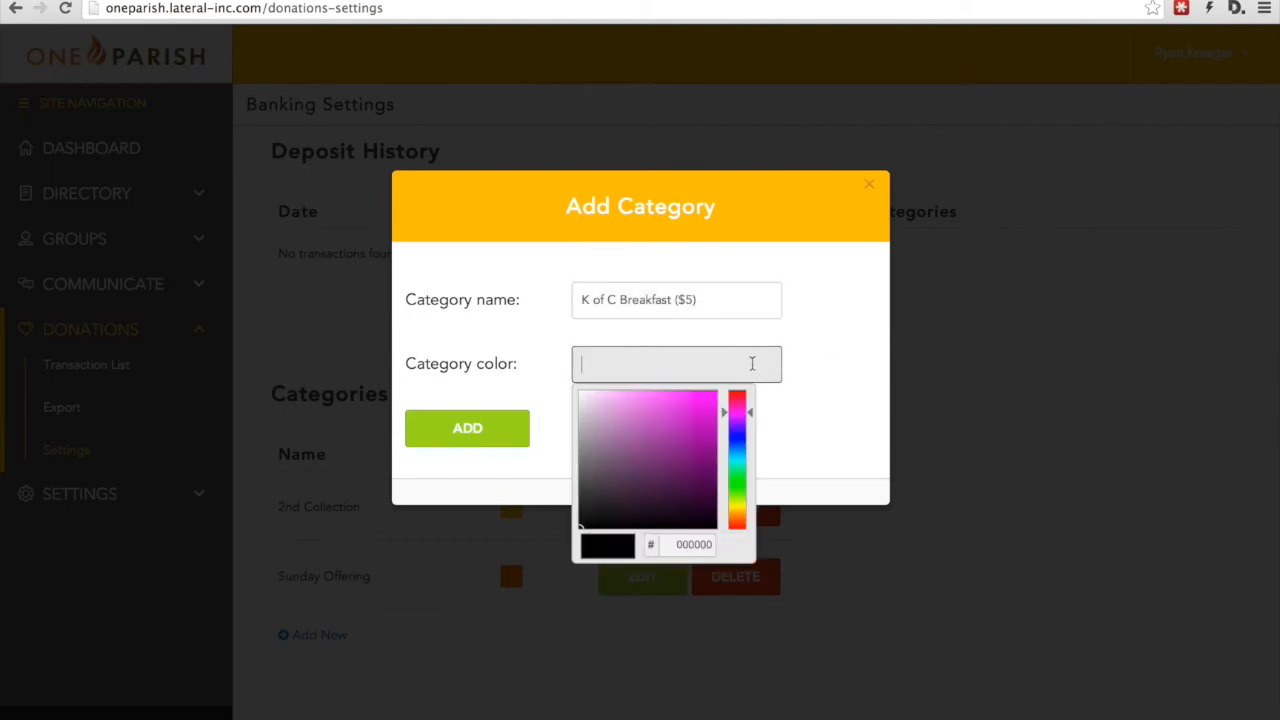
drag(738, 412, 750, 430)
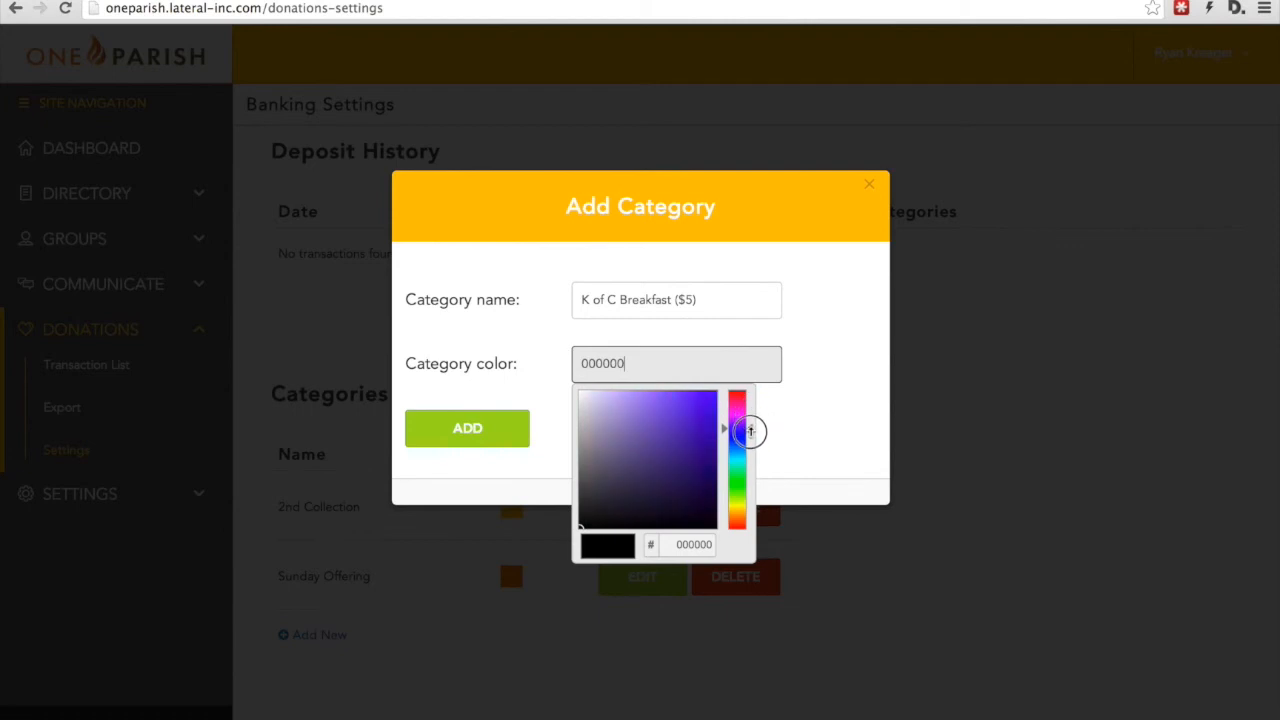
click(820, 418)
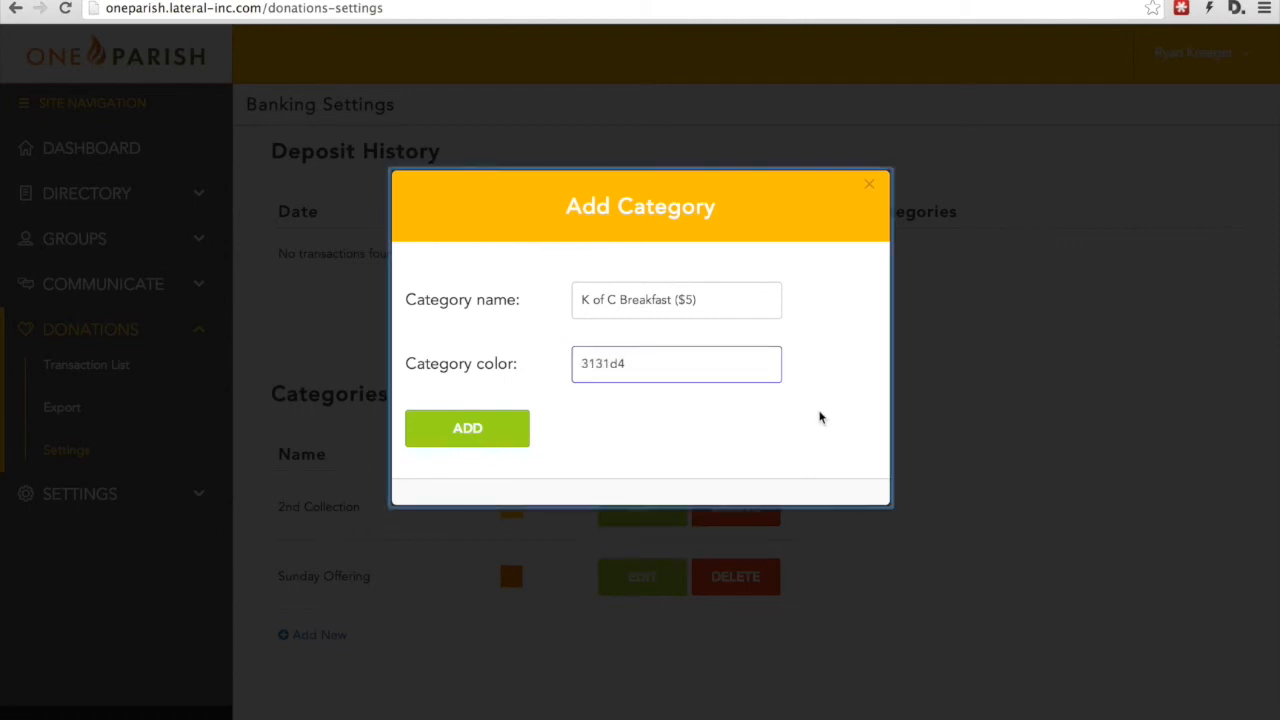
click(468, 428)
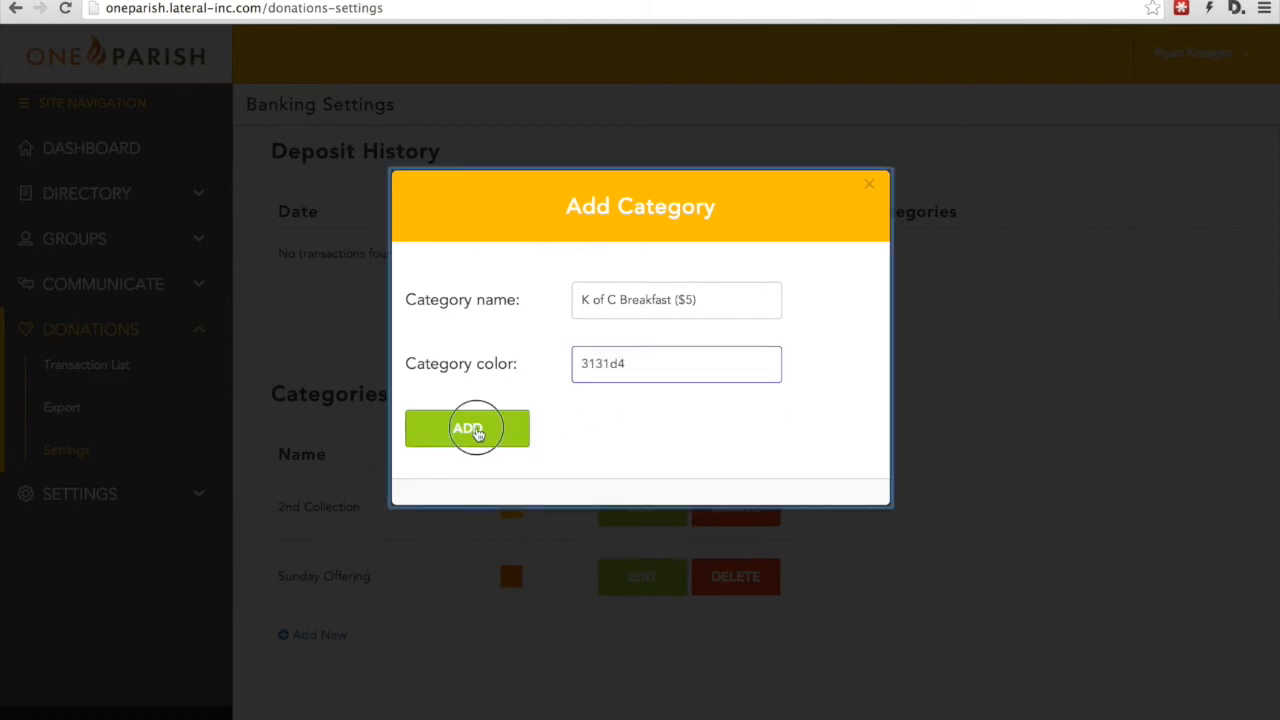
click(468, 428)
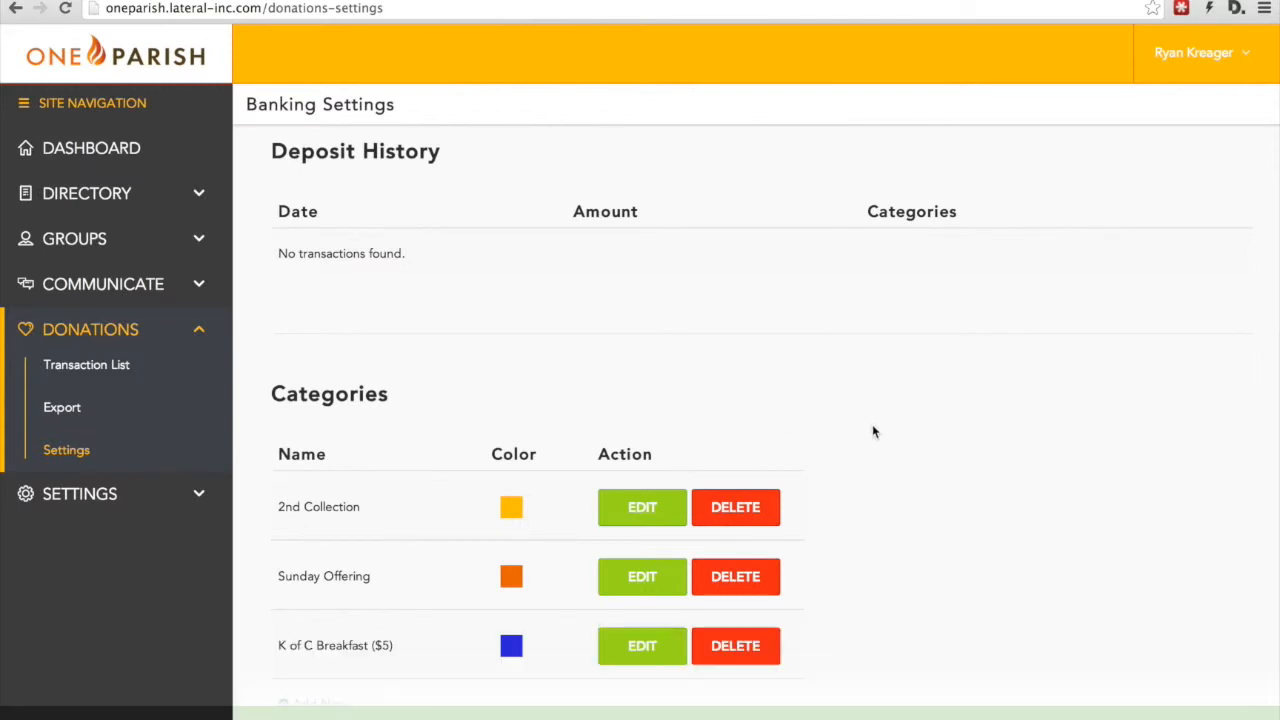
scroll(down, 3)
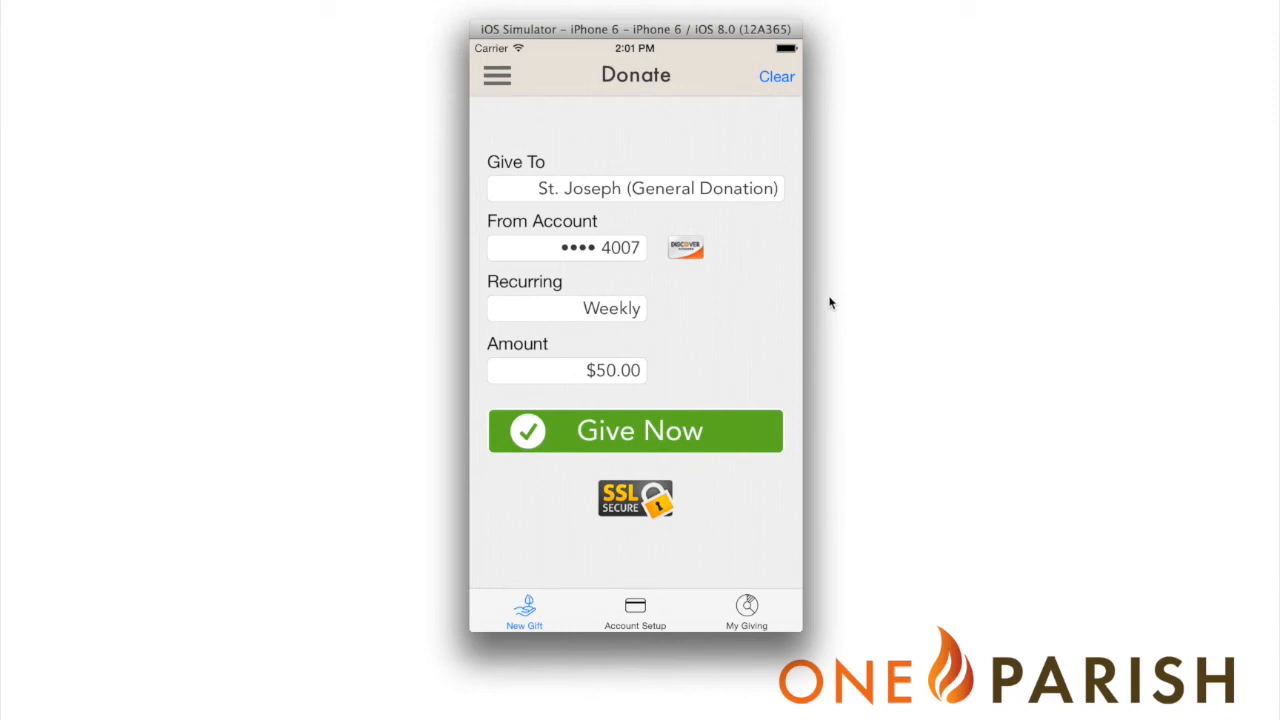
mouse_move(744, 268)
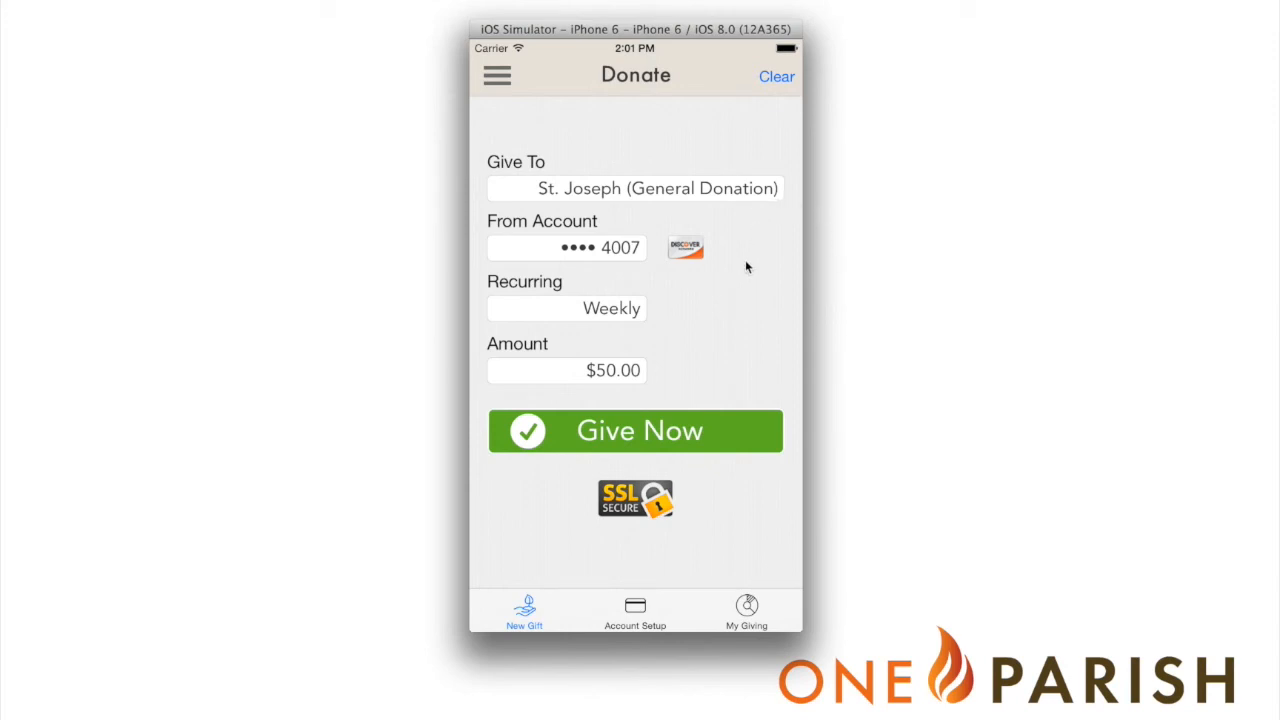
mouse_move(756, 192)
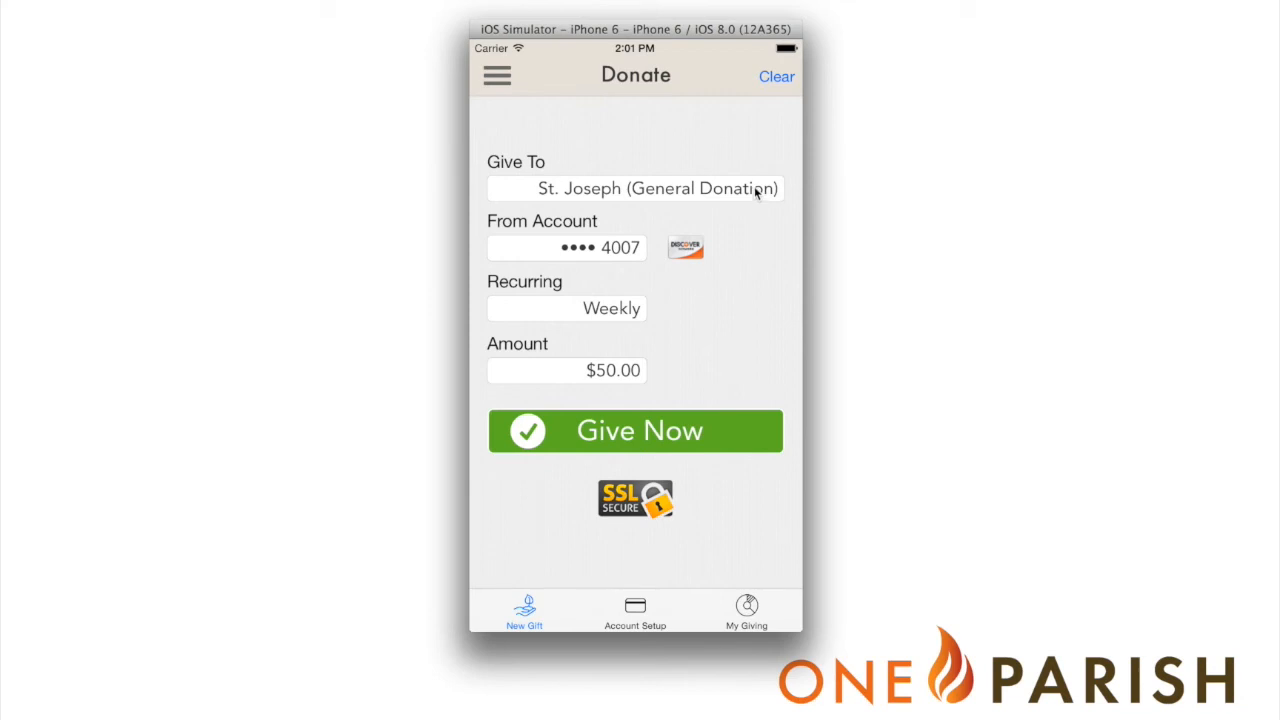
Step: Set Give To to Your Home Parish, revealing its category list with K of C Breakfast ($5)
click(636, 188)
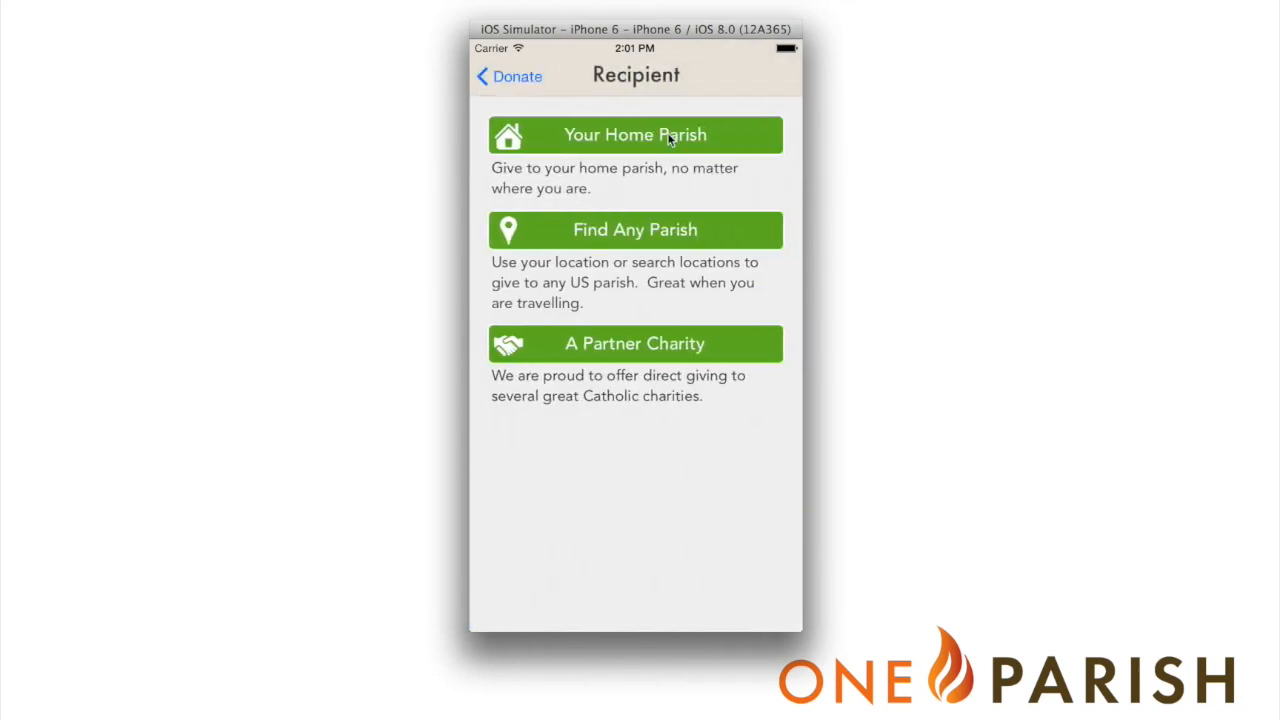
click(636, 136)
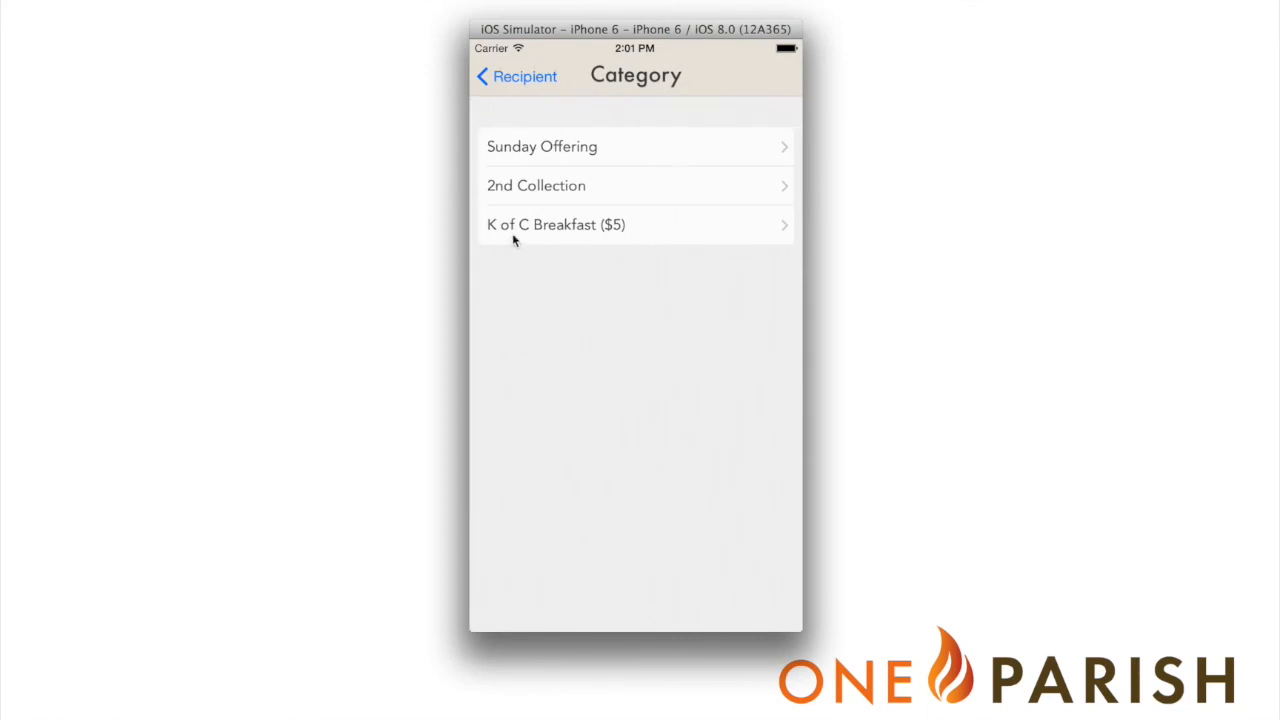
mouse_move(676, 236)
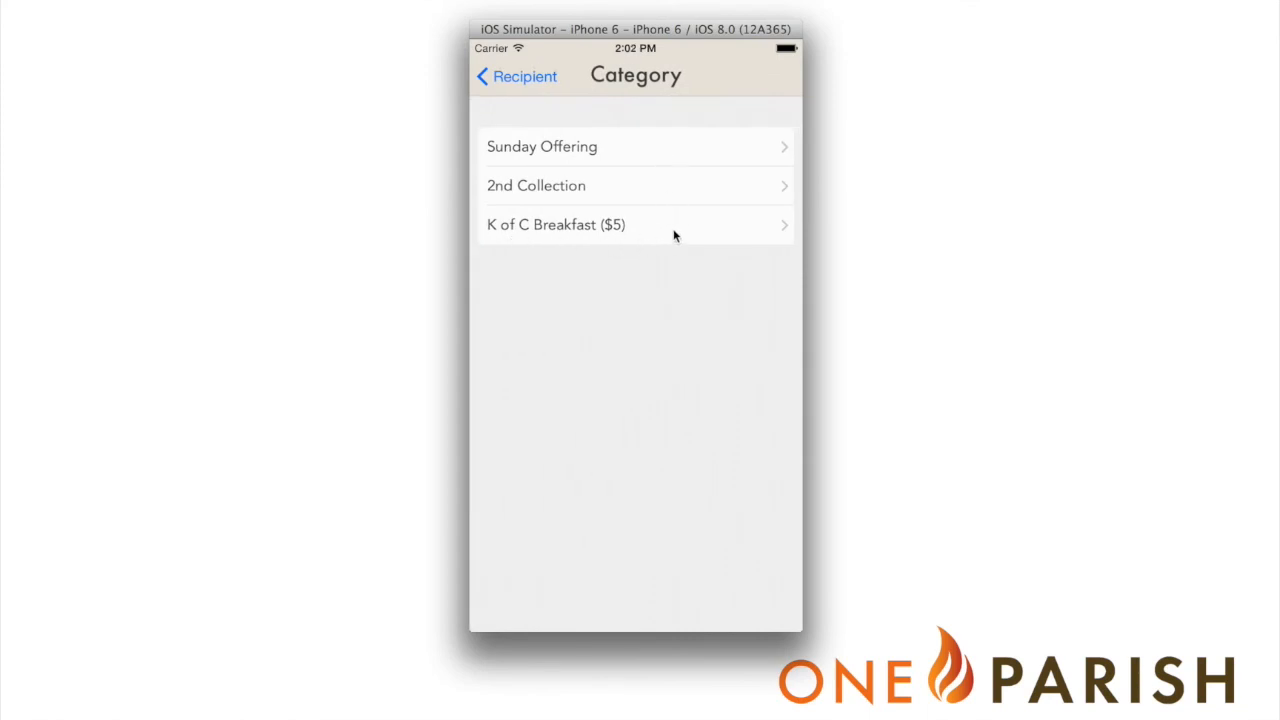